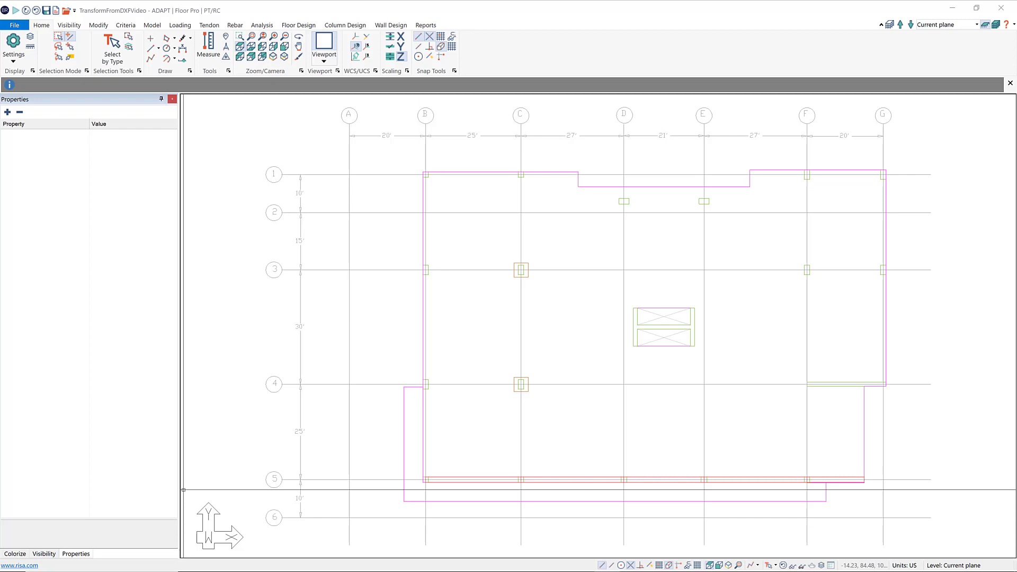
mouse_move(411, 451)
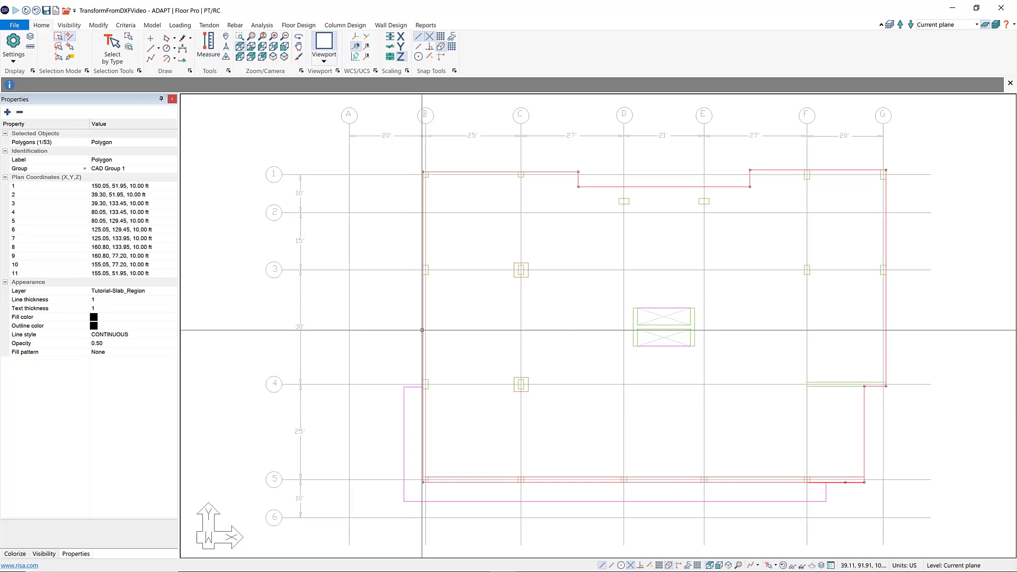
mouse_move(379, 316)
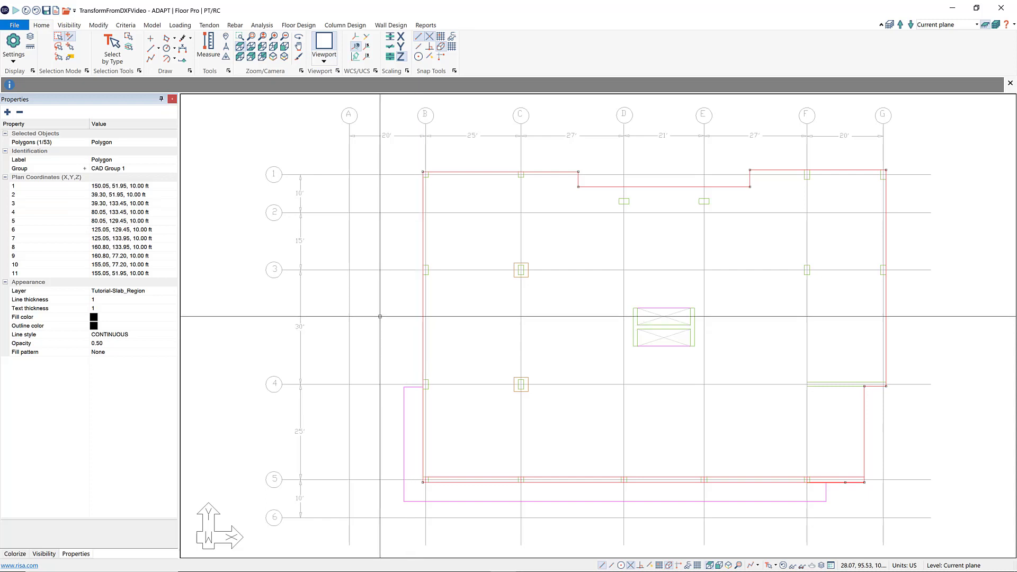
Switch to the Model ribbon to reach the structural transform commands
left_click(151, 25)
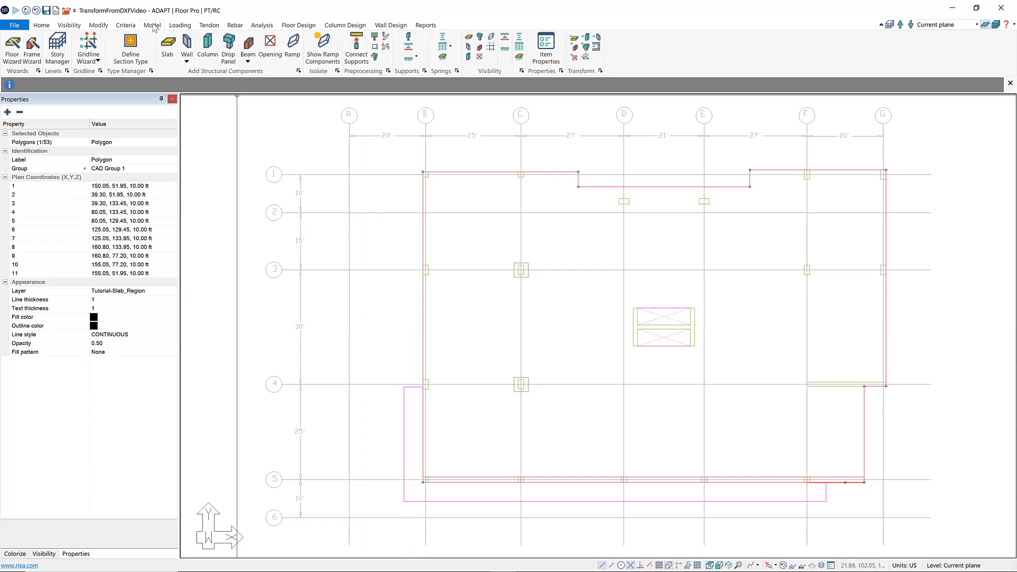
mouse_move(608, 38)
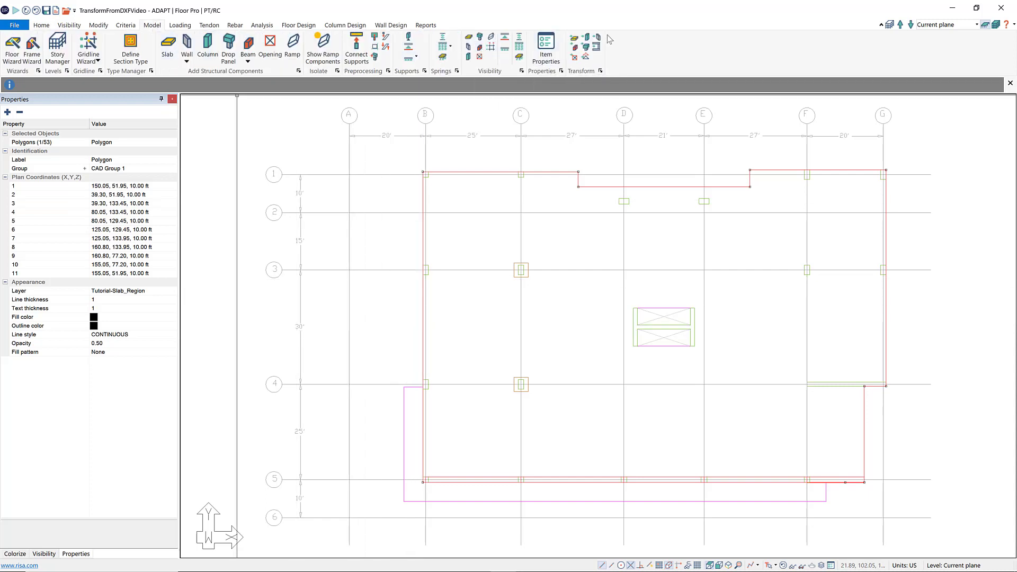
mouse_move(565, 56)
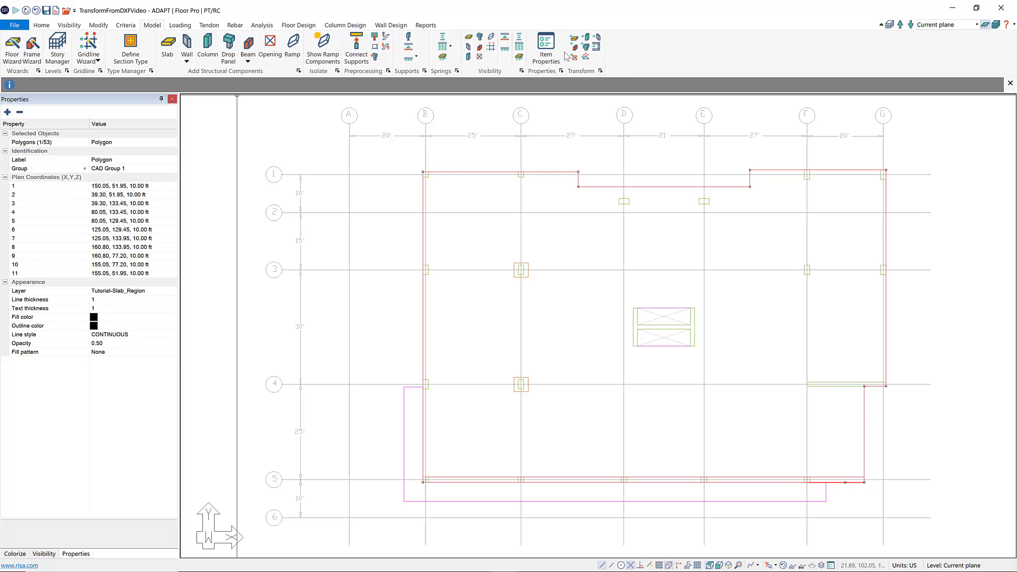
mouse_move(573, 39)
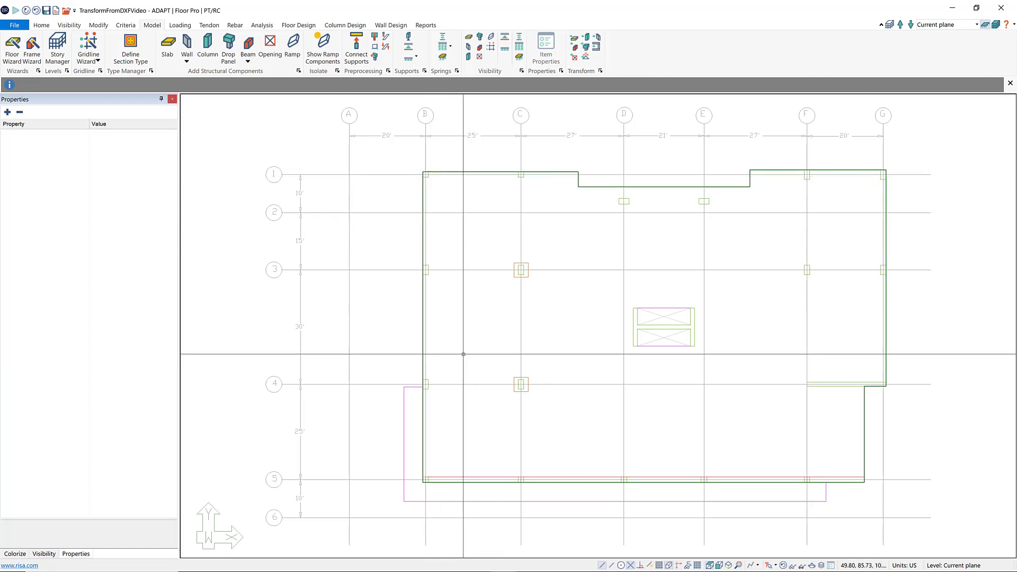
mouse_move(437, 440)
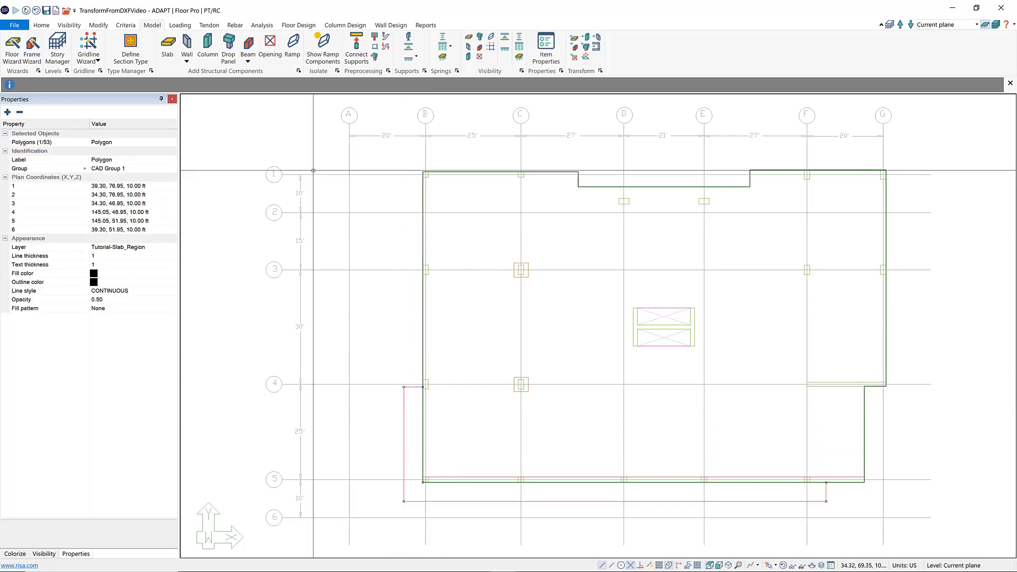
mouse_move(547, 78)
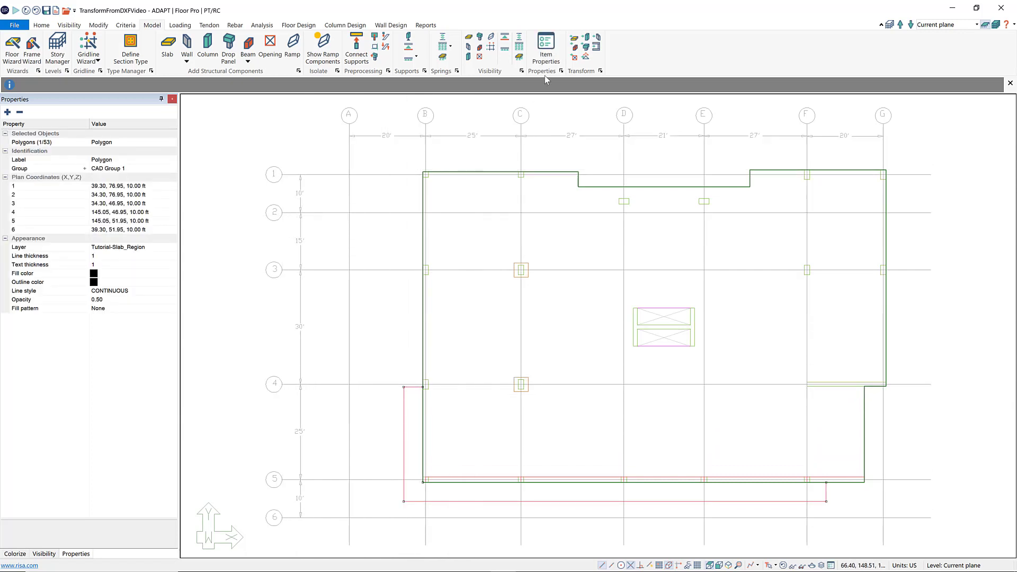
mouse_move(576, 37)
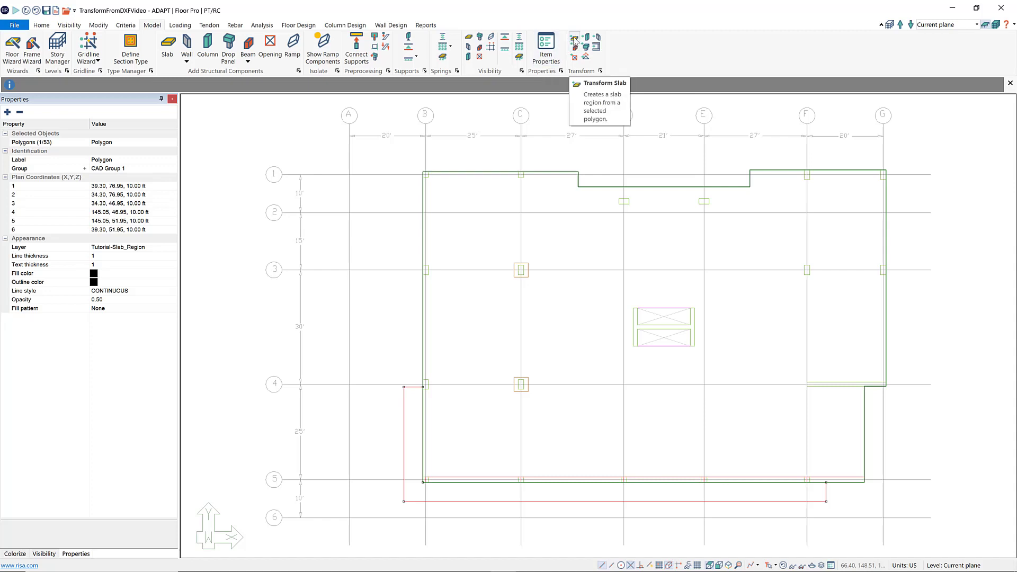
Convert the lower polygon below gridline 5 into a second slab region
left_click(457, 415)
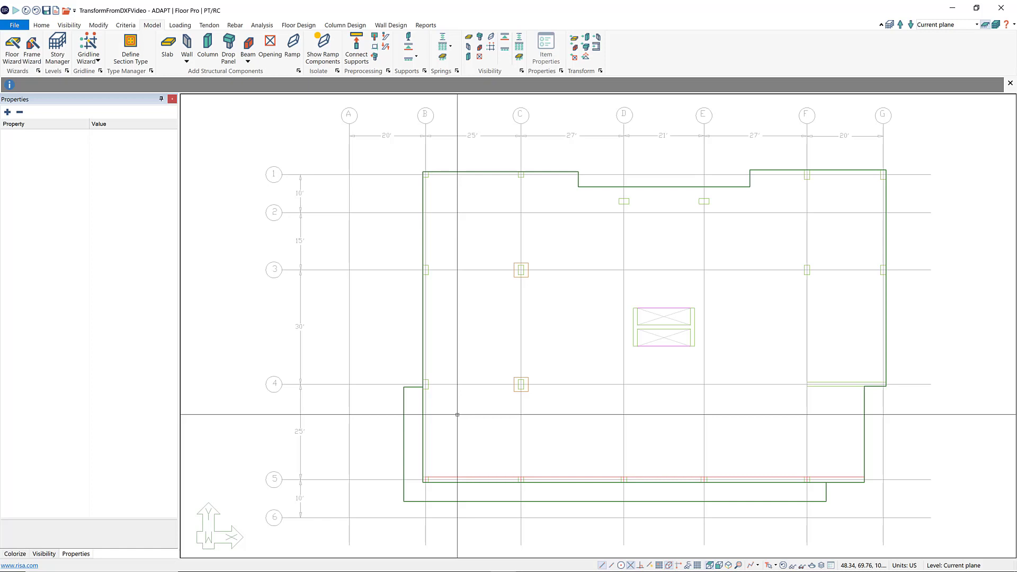
mouse_move(527, 277)
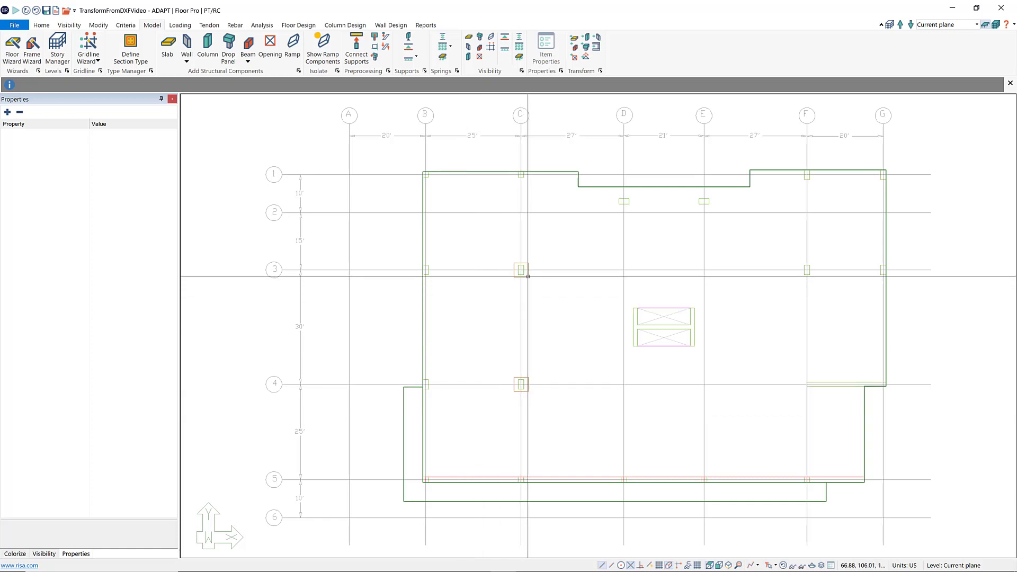
mouse_move(527, 276)
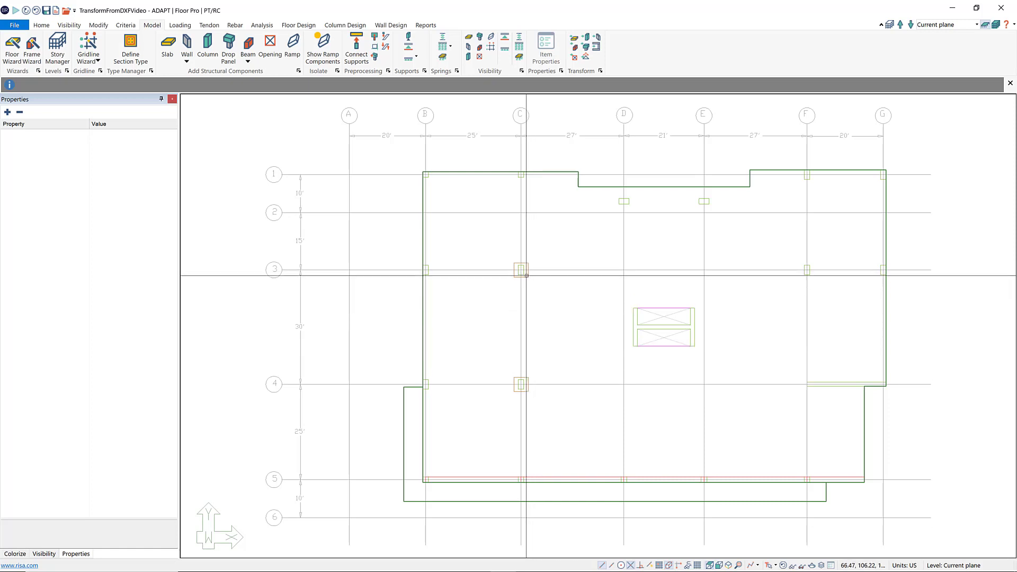
mouse_move(525, 380)
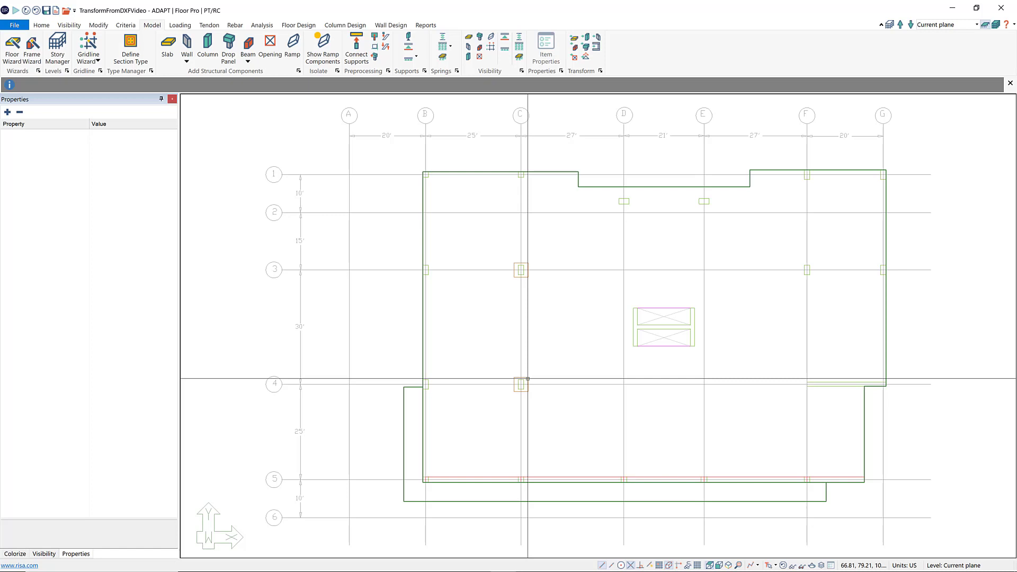
Select the two Tutorial_DropCap square outlines at C3 and C4 for drop-cap conversion
left_click(520, 383)
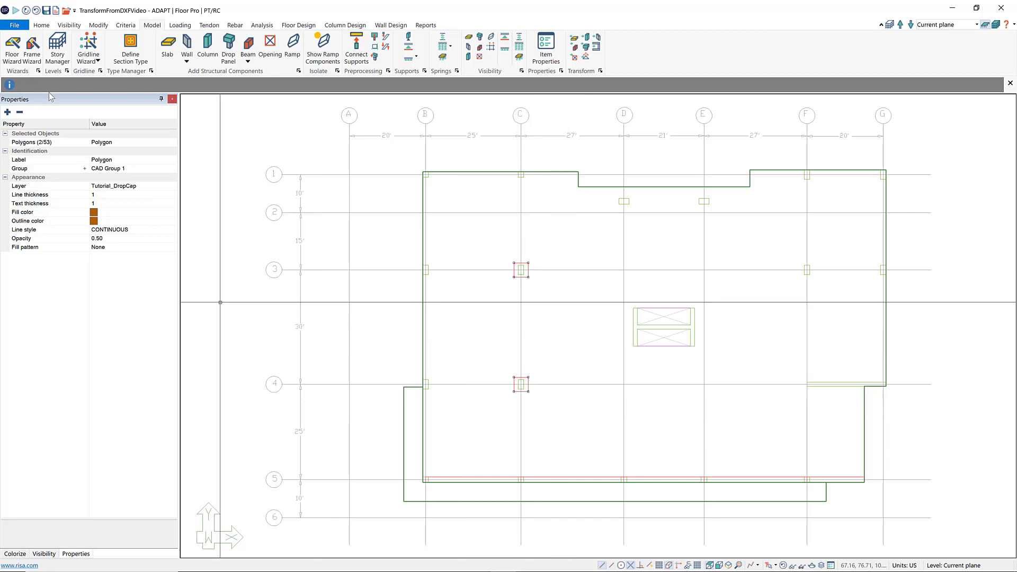
mouse_move(29, 138)
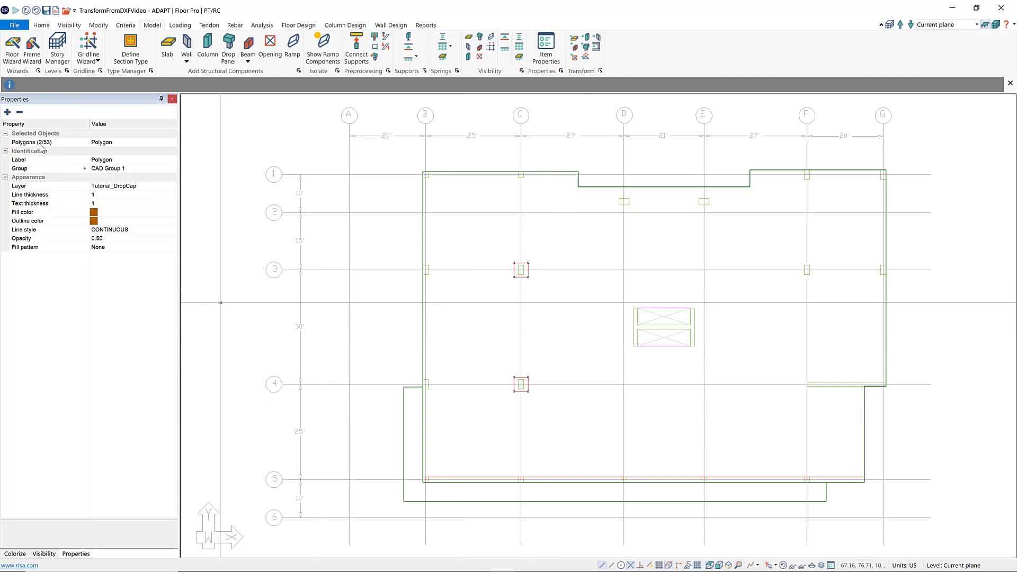
mouse_move(588, 76)
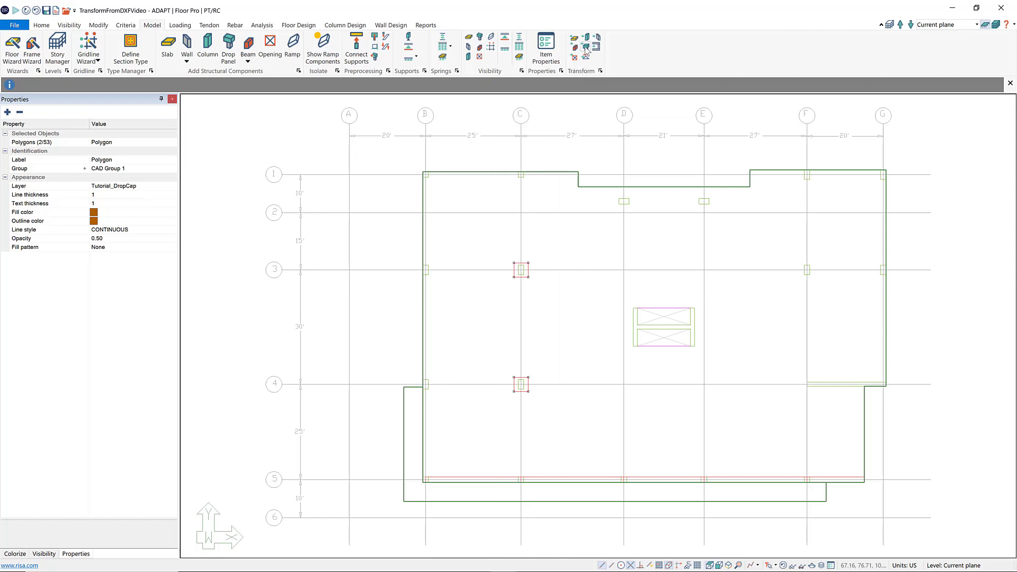
mouse_move(581, 49)
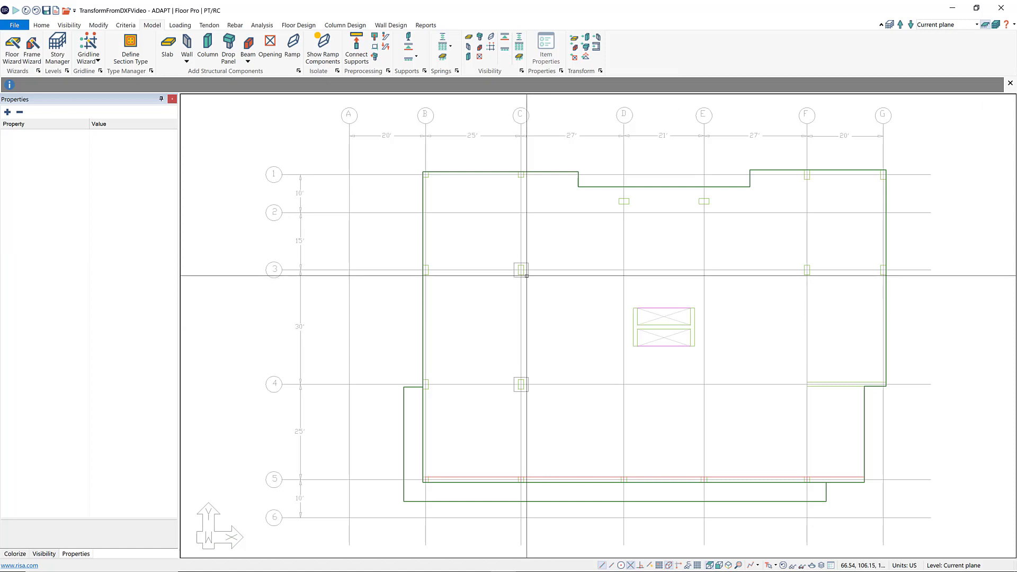
mouse_move(522, 377)
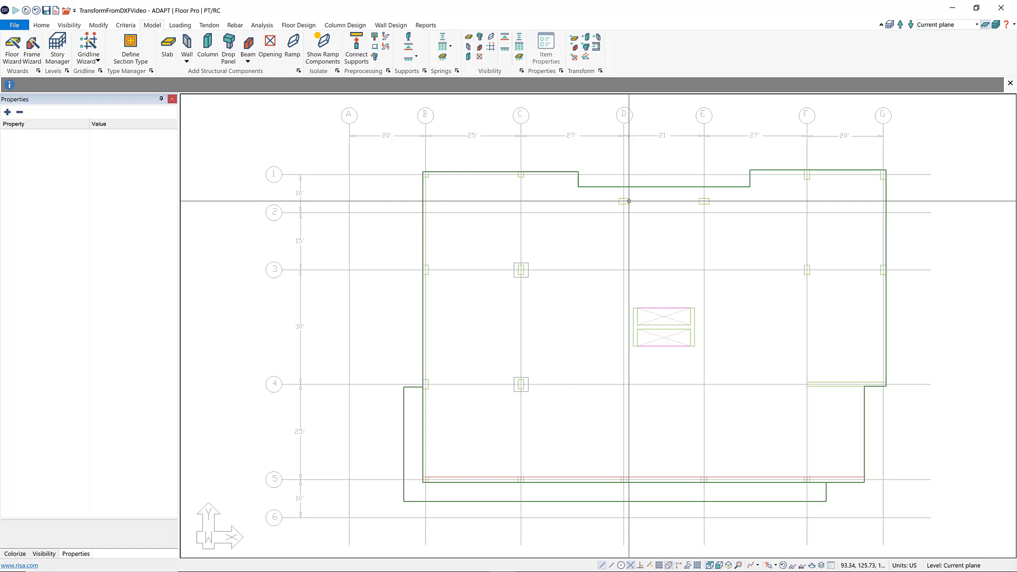
Select the small Tutorial-Column polygon near gridline D2 to review its properties
left_click(625, 200)
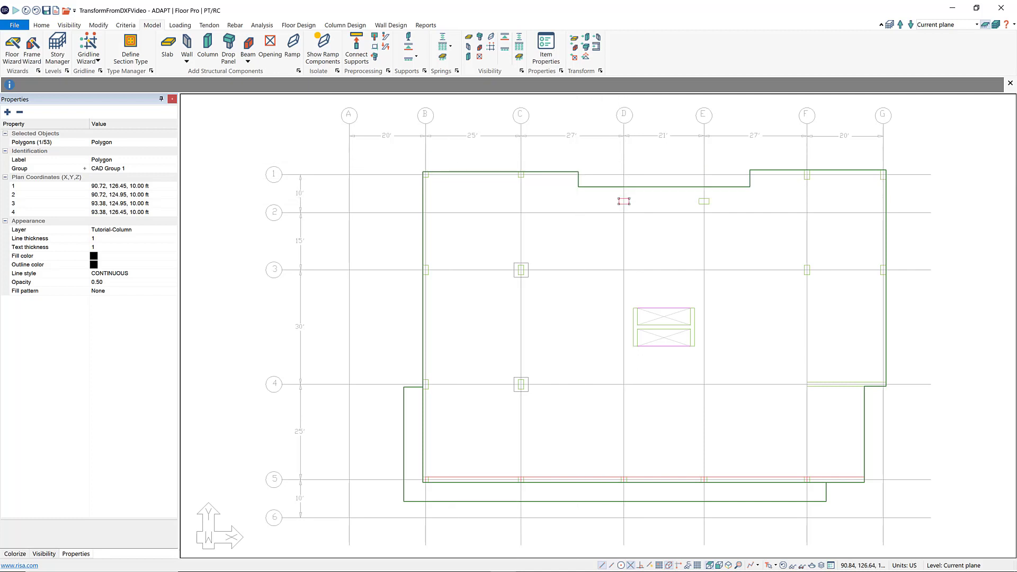
mouse_move(30, 130)
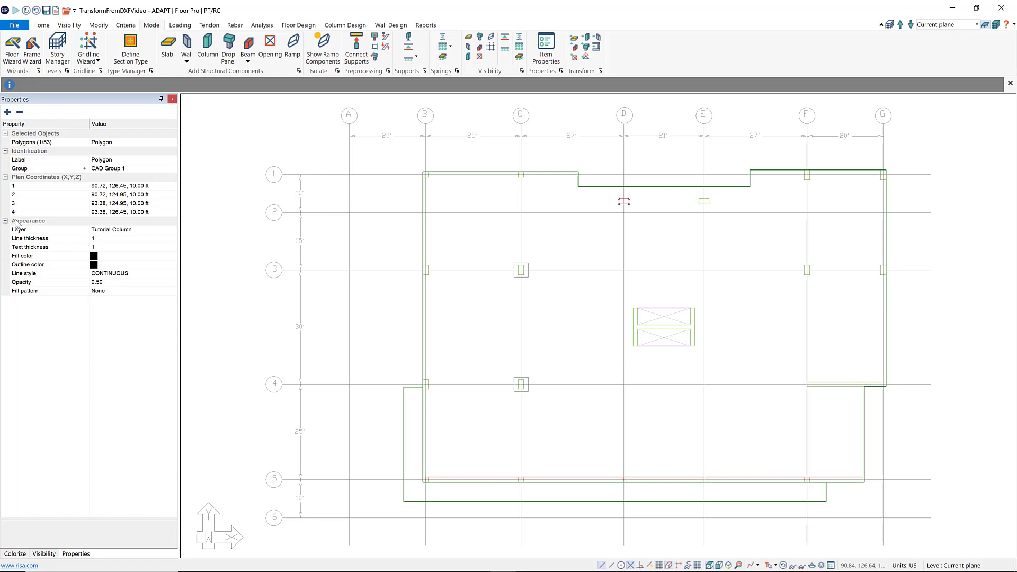
mouse_move(111, 237)
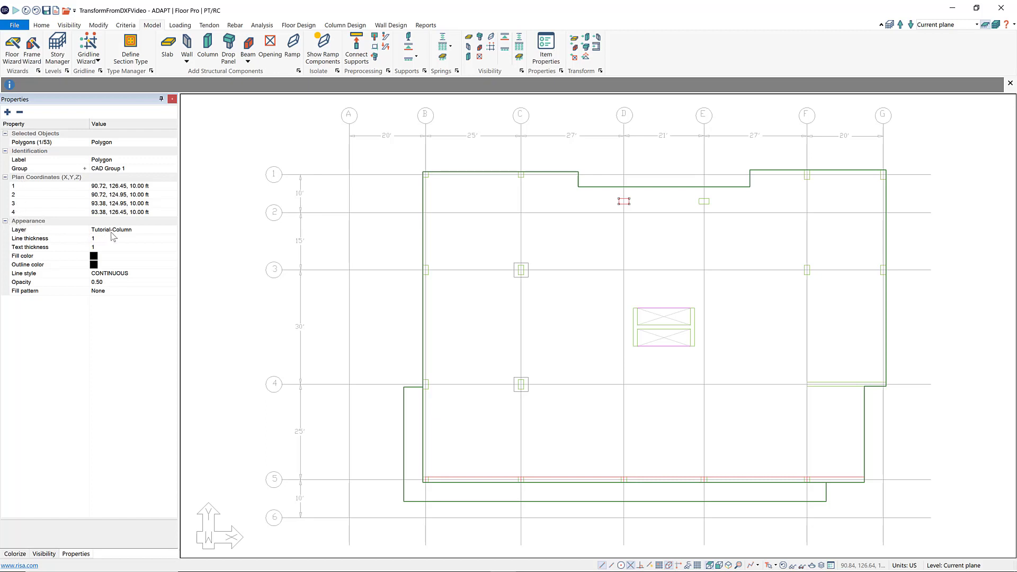
mouse_move(129, 235)
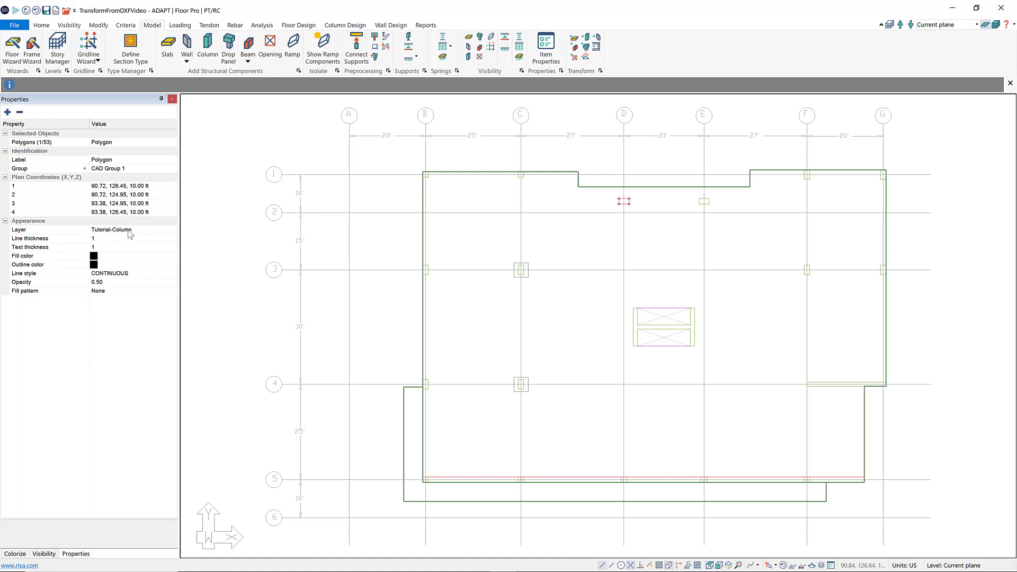
mouse_move(132, 234)
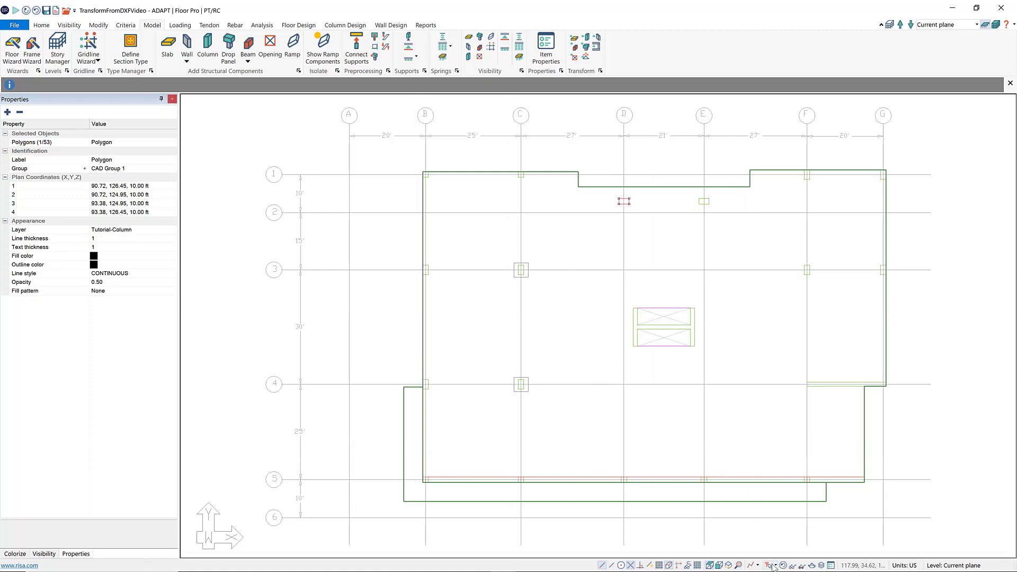
mouse_move(768, 565)
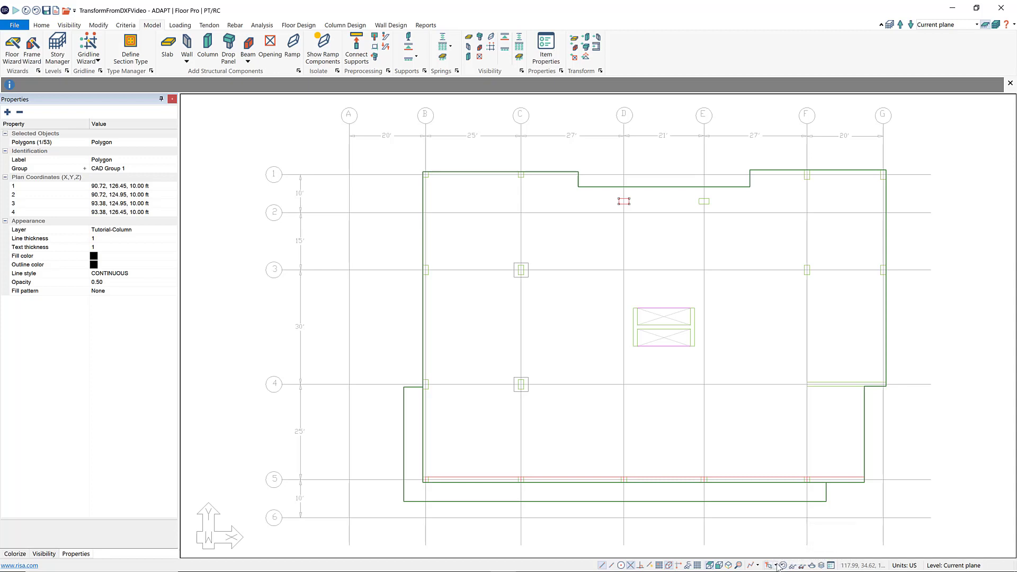
mouse_move(768, 566)
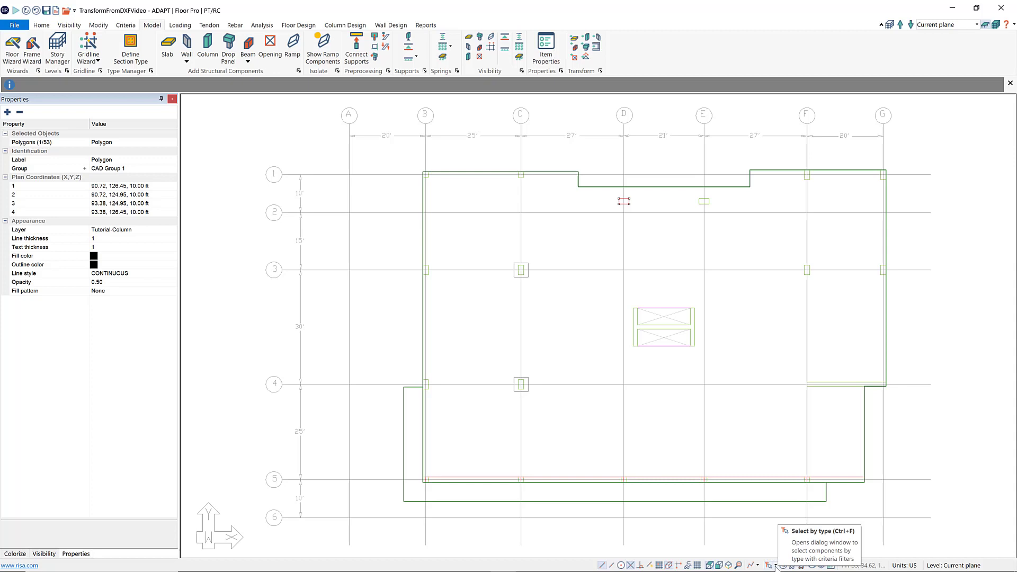
Select all 17 polygons on the Tutorial-Column layer using Select by Layer
left_click(769, 565)
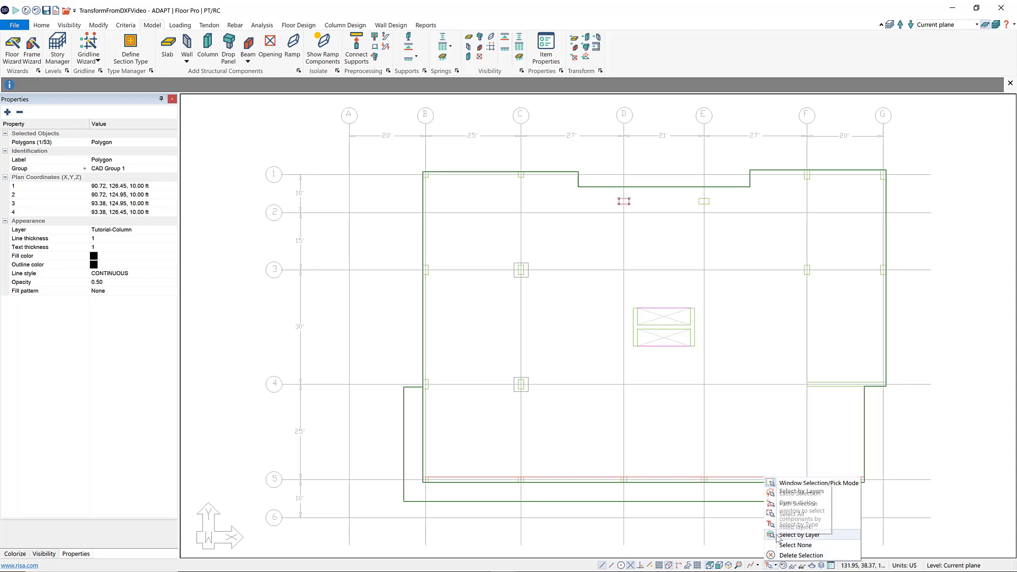
mouse_move(798, 491)
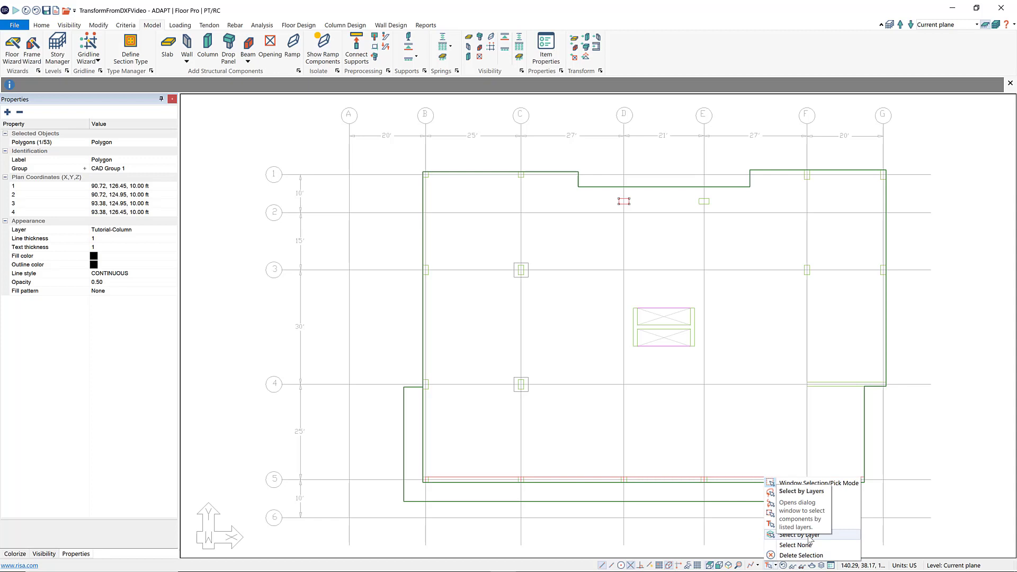
left_click(799, 490)
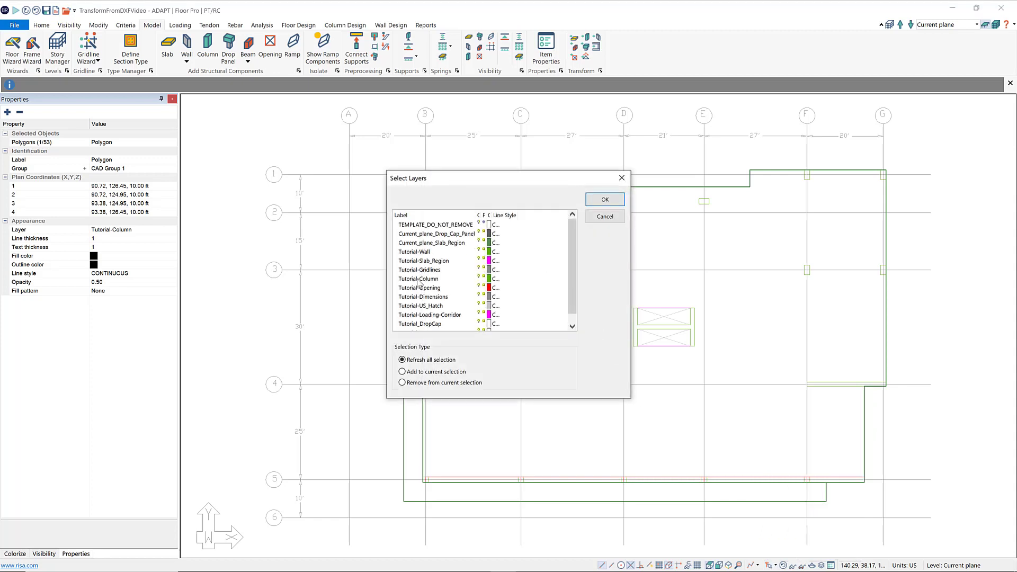
left_click(419, 278)
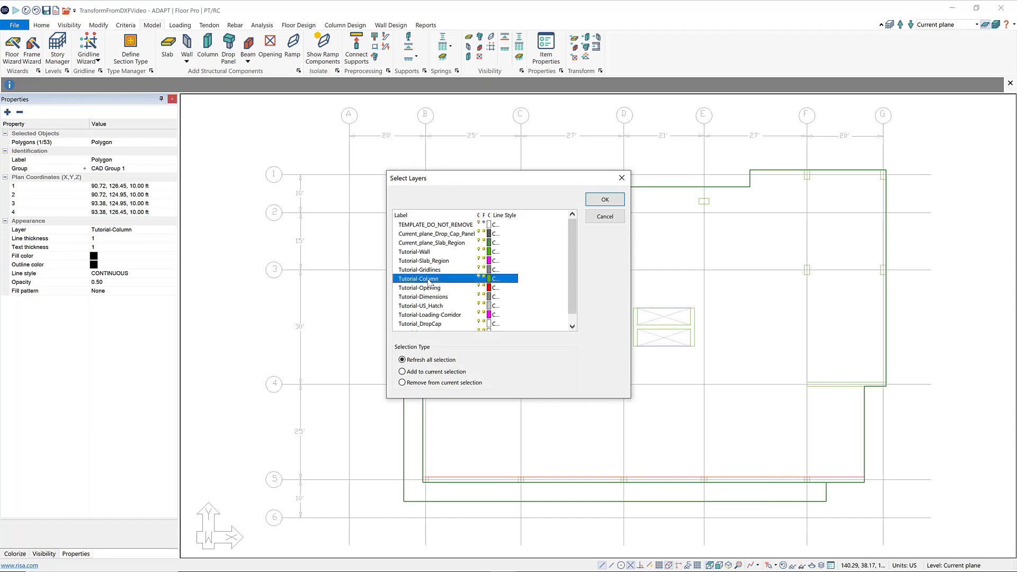
left_click(604, 199)
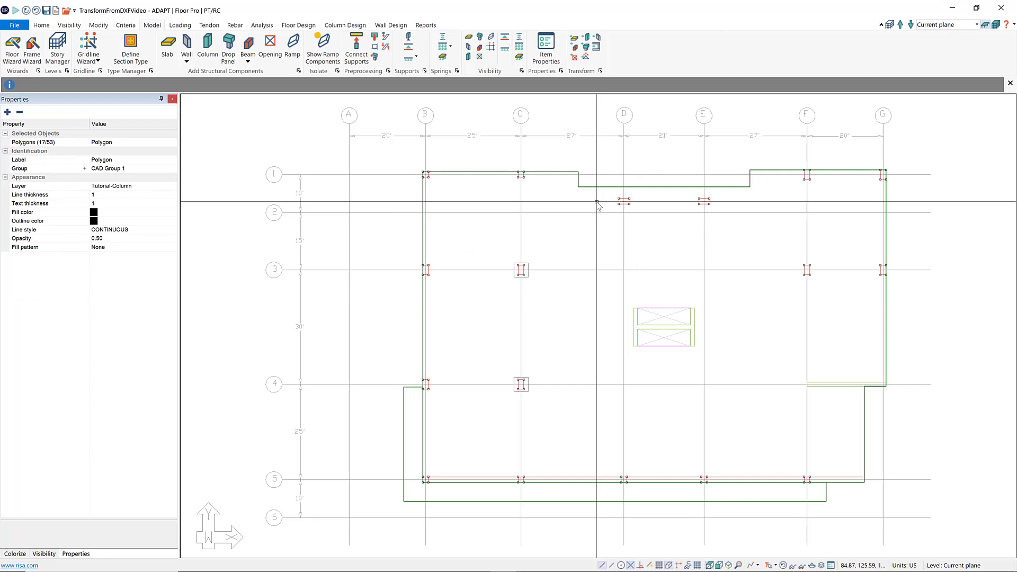
mouse_move(582, 38)
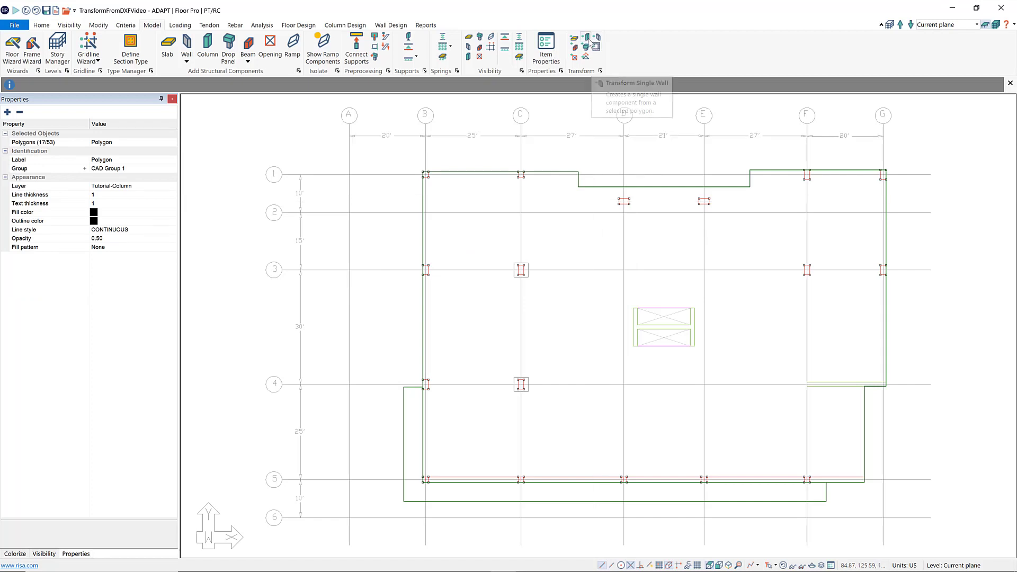
mouse_move(585, 43)
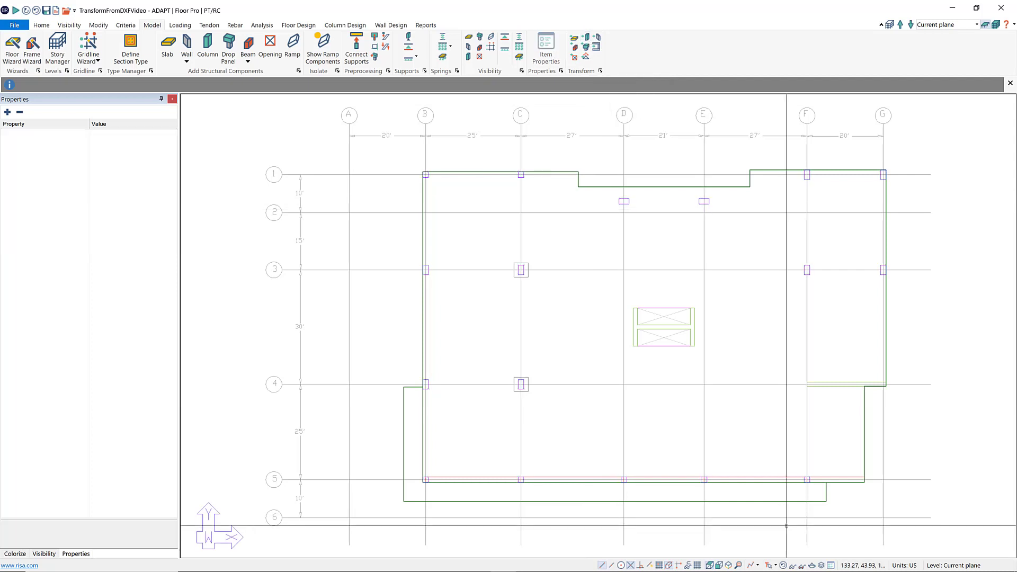
left_click(720, 564)
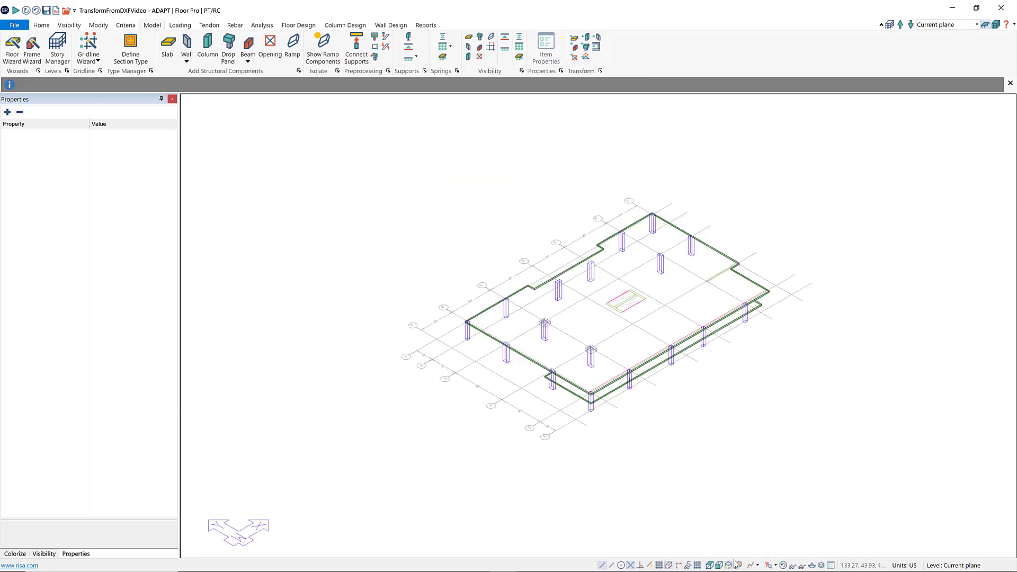
mouse_move(708, 565)
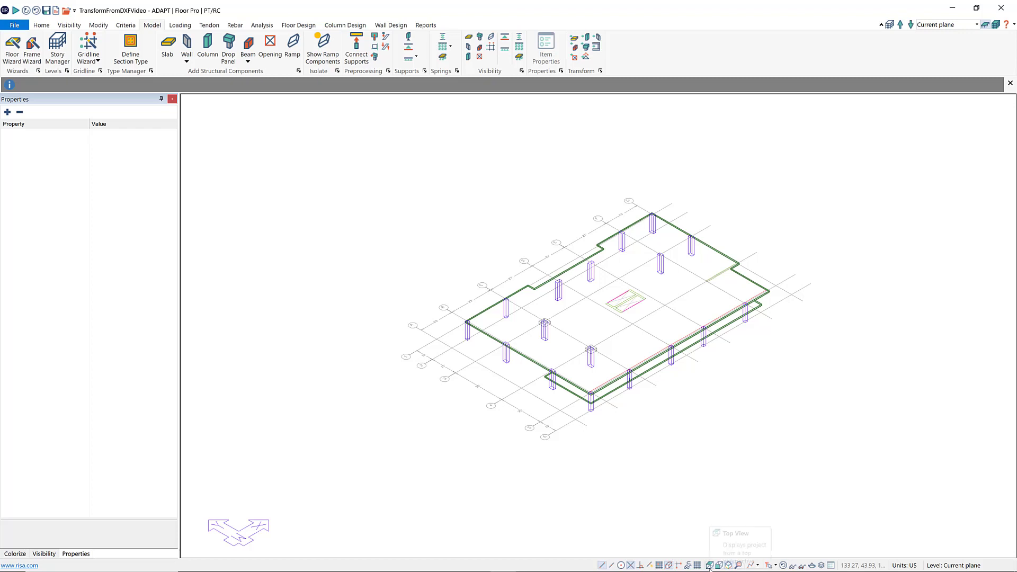
left_click(709, 565)
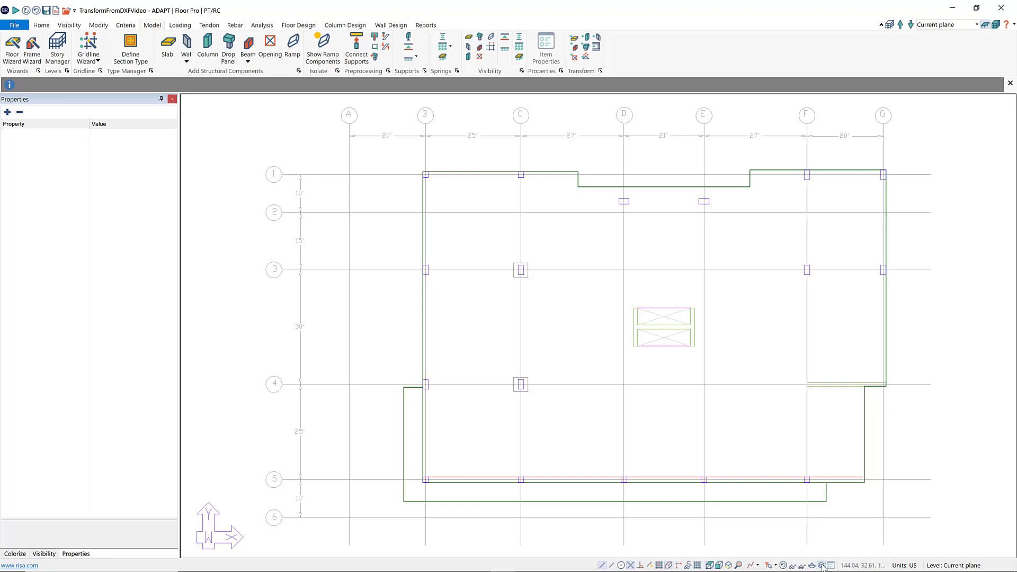
Hide all layers except Tutorial-Wall and Tutorial-Opening in the Layers dialog
left_click(822, 565)
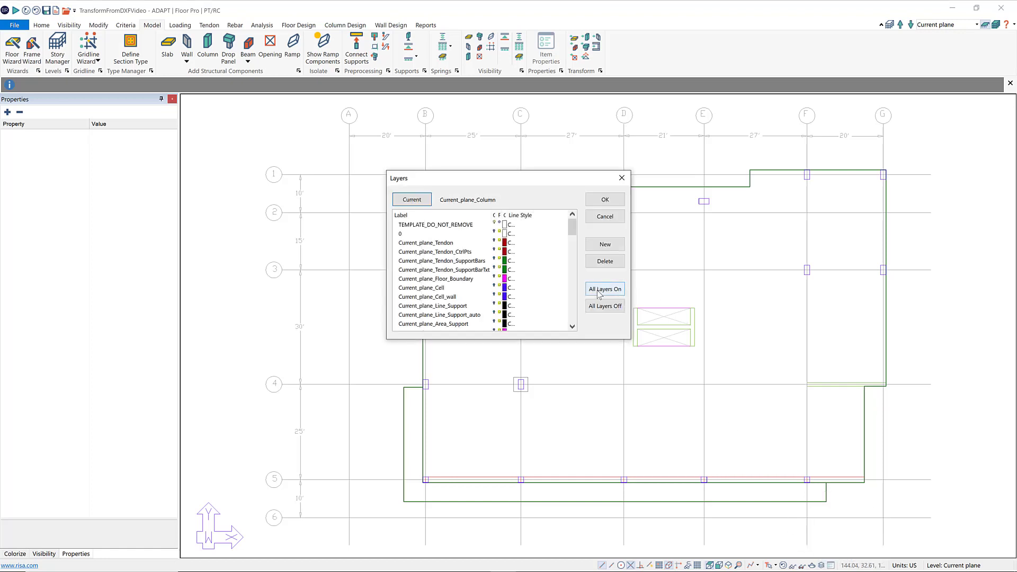
left_click(603, 305)
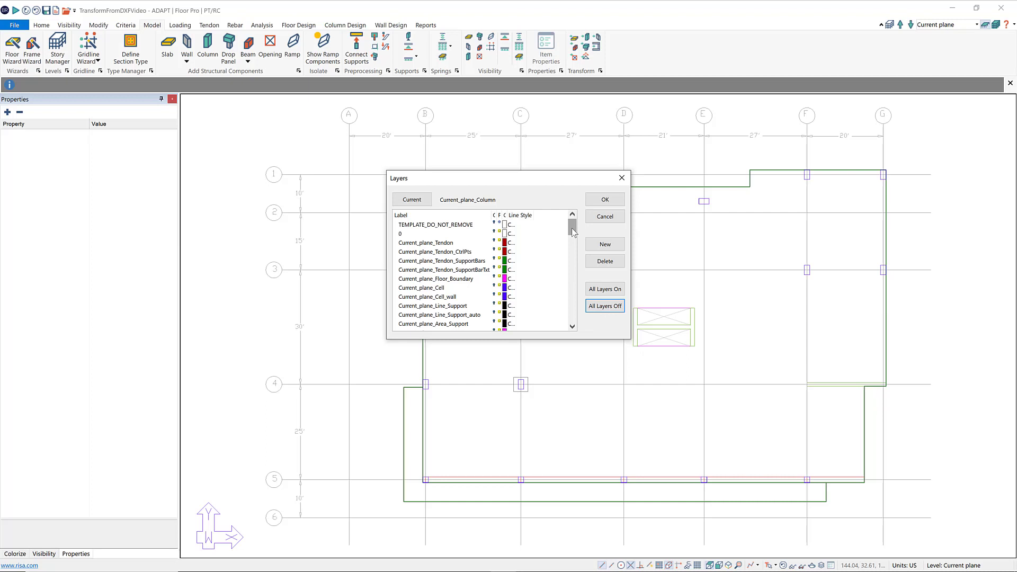
scroll("down", 3)
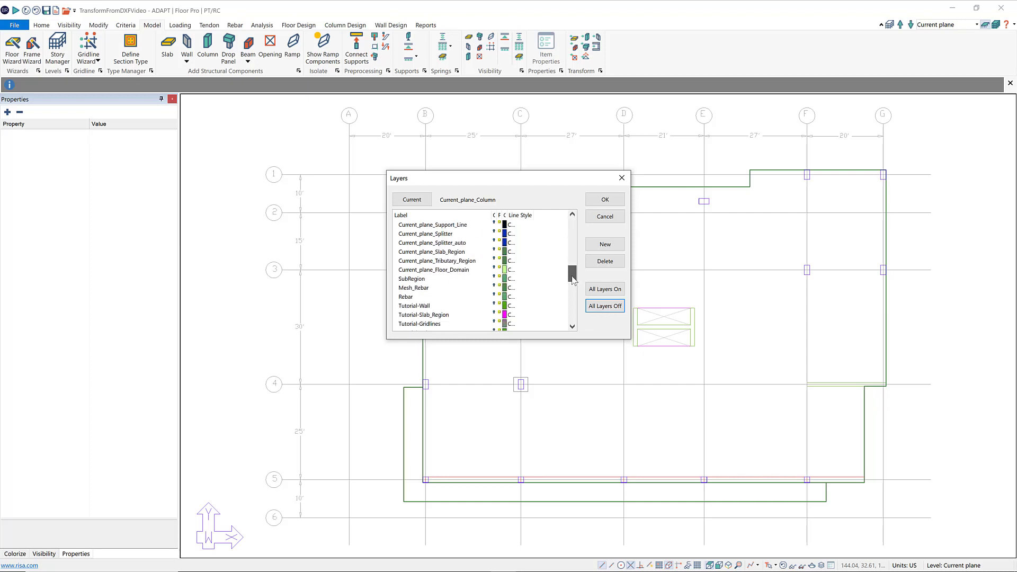
scroll("down", 3)
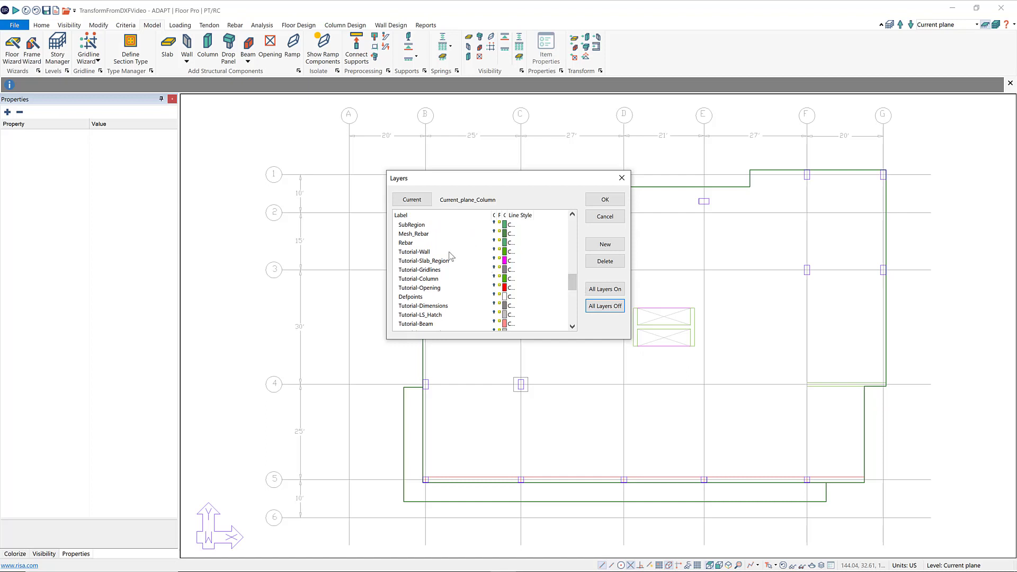
left_click(428, 252)
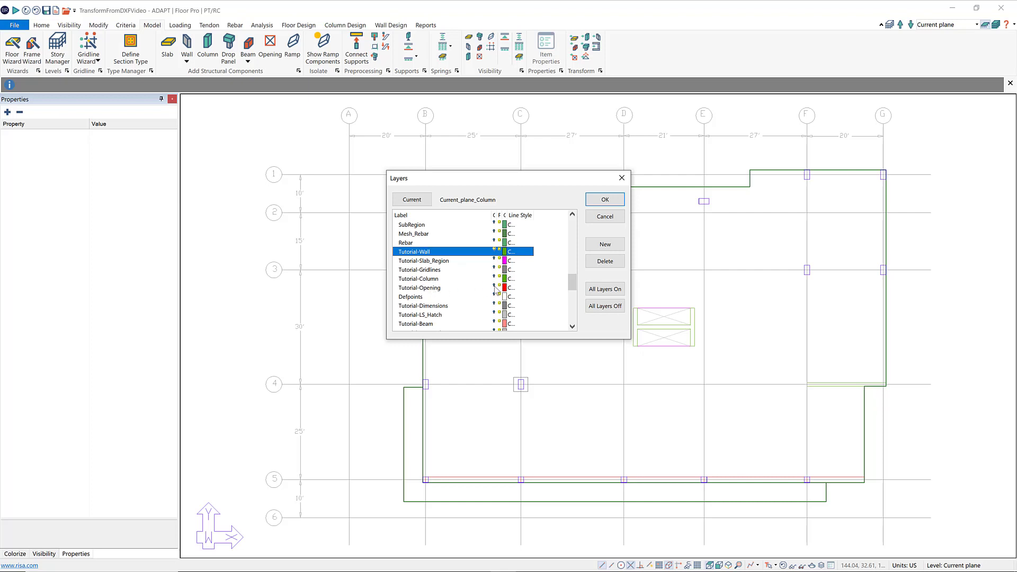
left_click(420, 287)
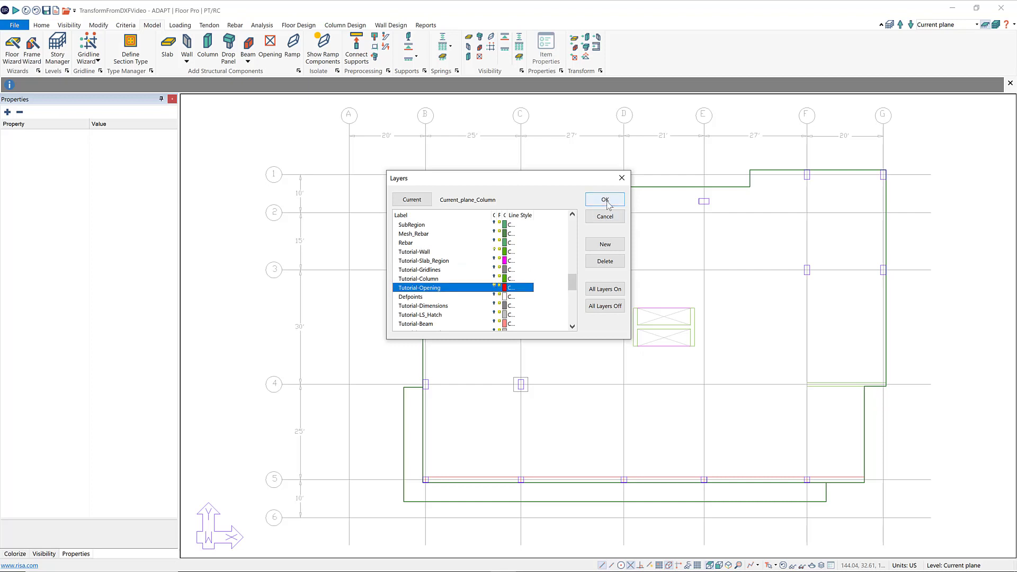
left_click(604, 200)
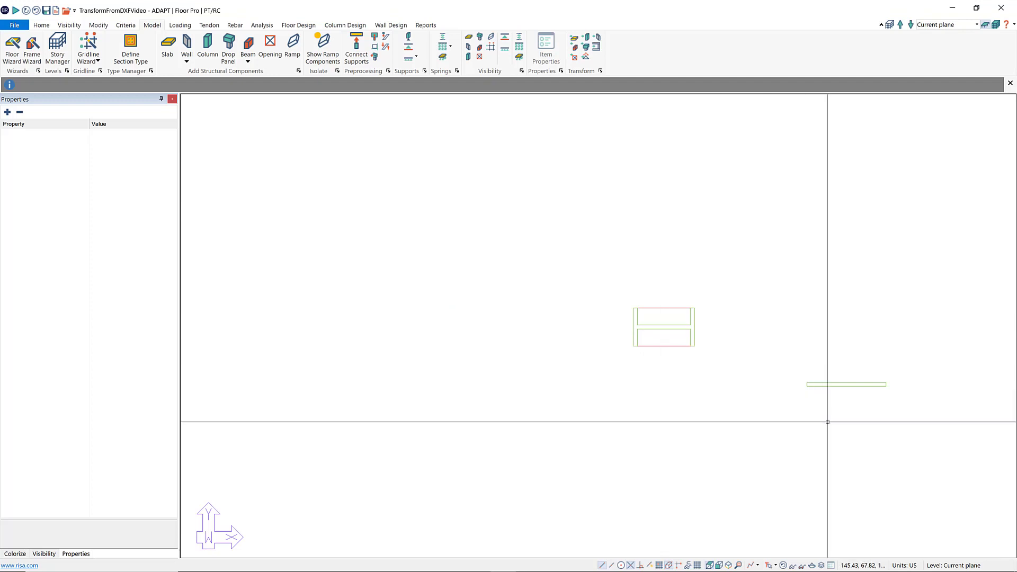
mouse_move(830, 421)
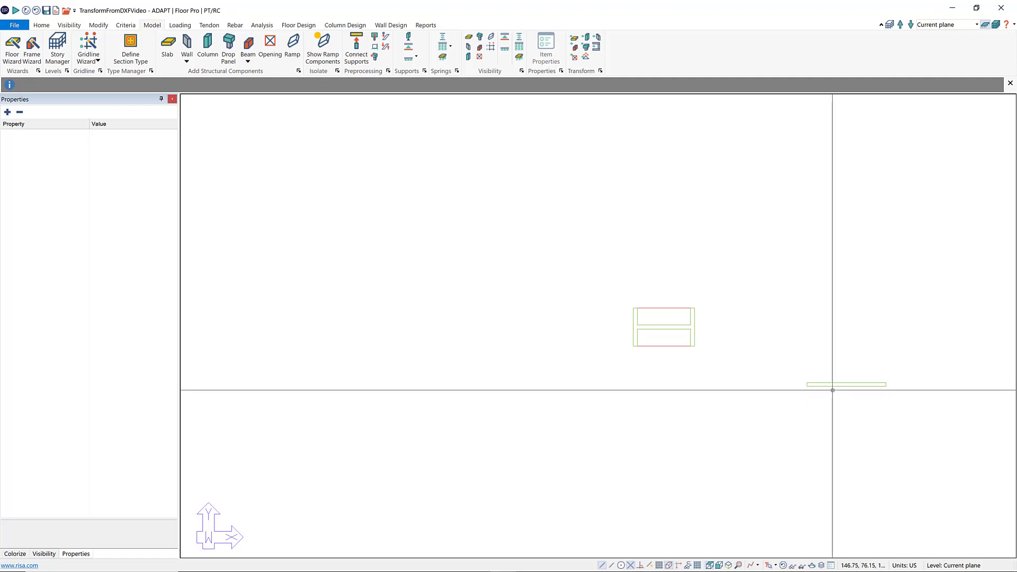
mouse_move(844, 390)
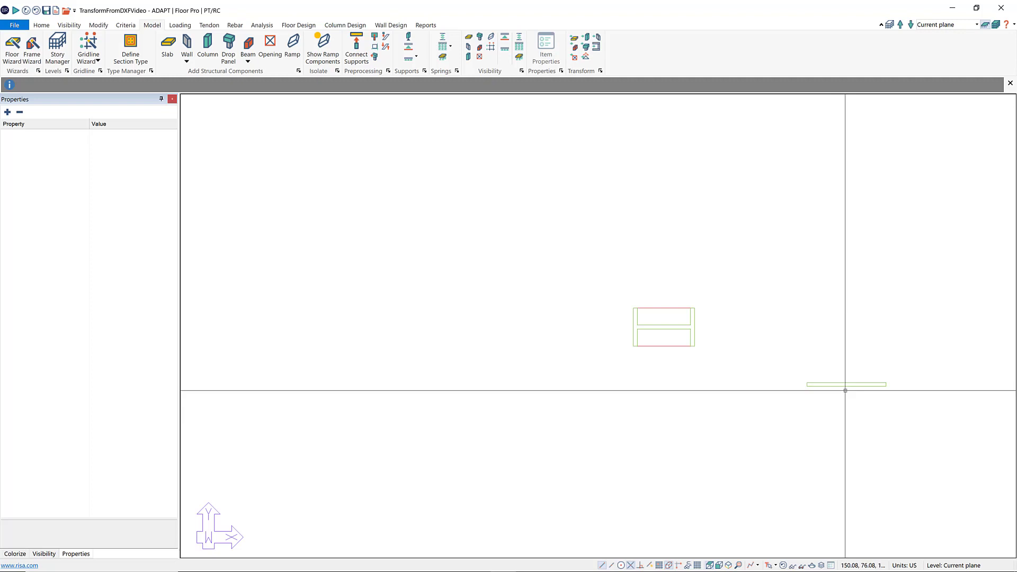
mouse_move(857, 384)
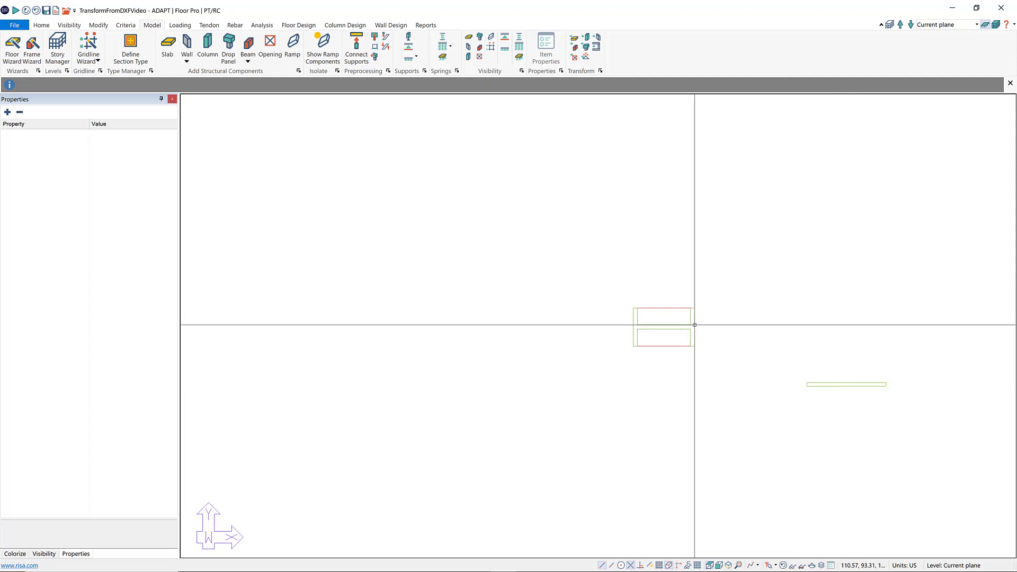
Select the double-rectangle wall polygon near the plan centre
left_click(663, 326)
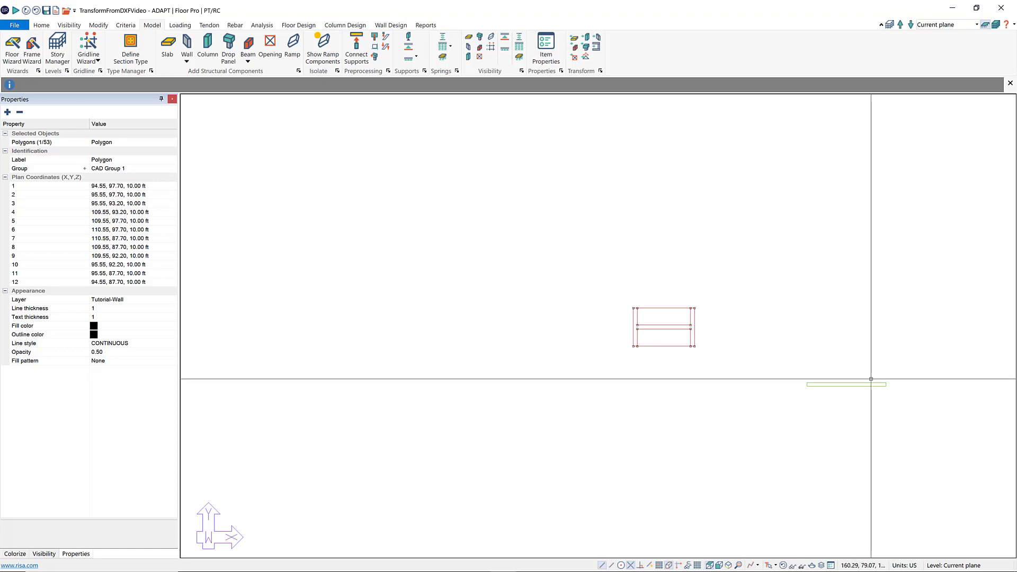
Select the thin right-hand wall polygon, then the 12-point wall polygon around the core
left_click(845, 384)
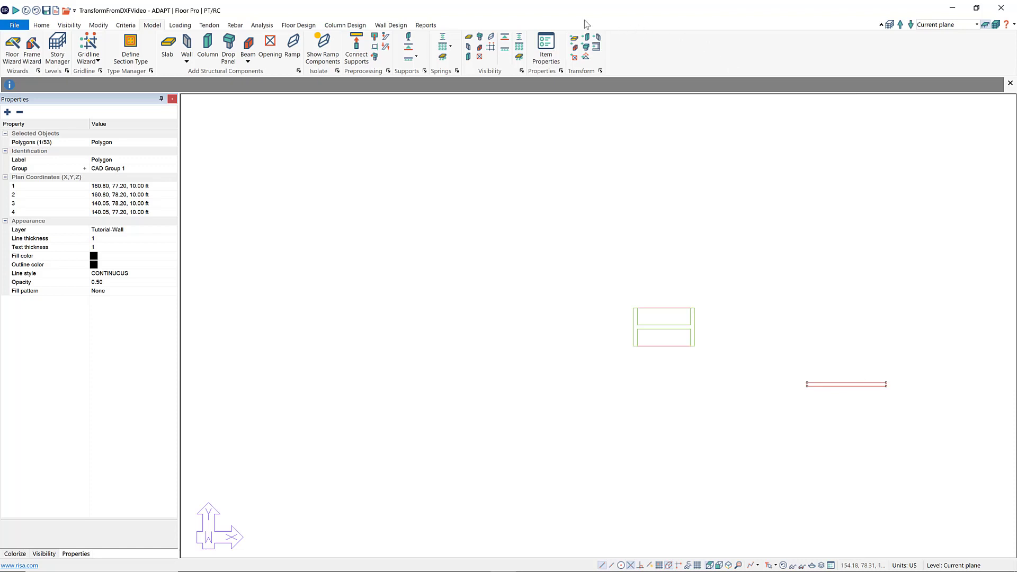
mouse_move(585, 37)
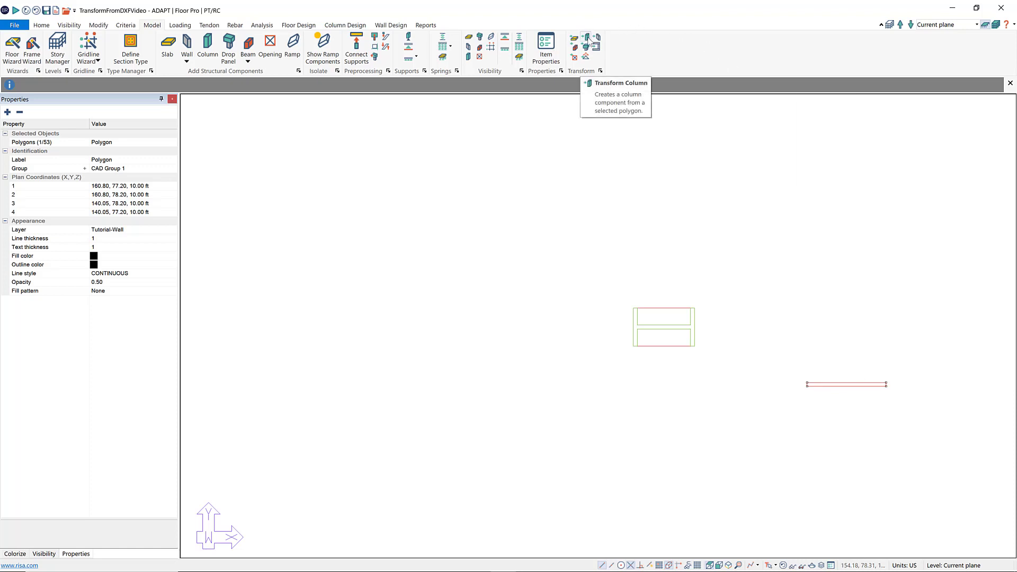
mouse_move(597, 38)
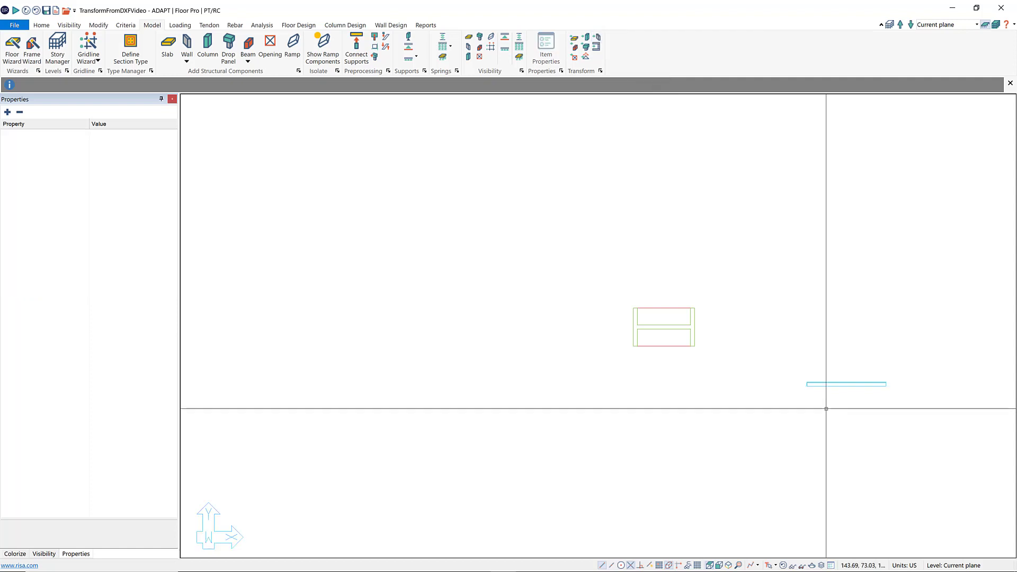
mouse_move(839, 387)
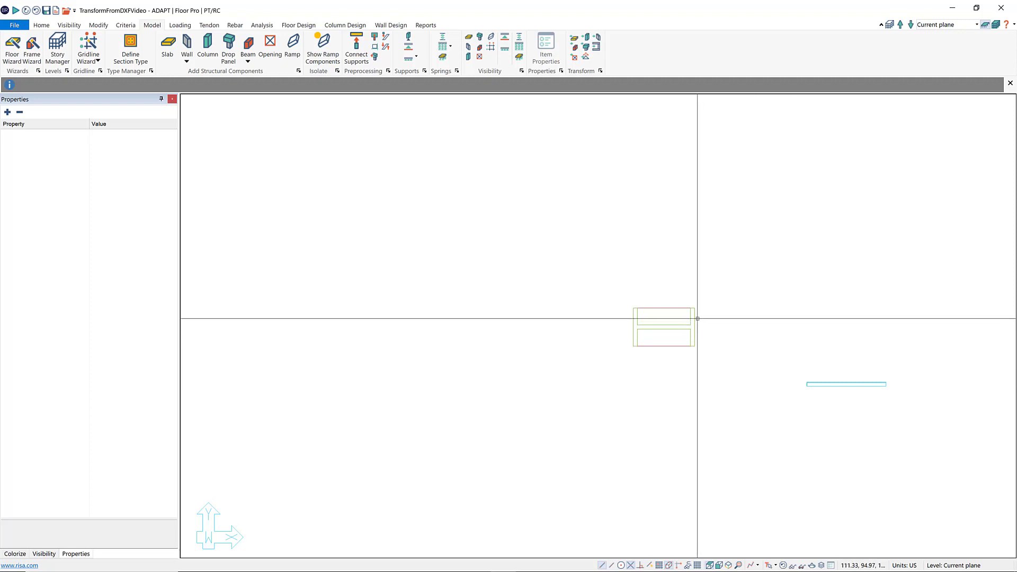
left_click(663, 317)
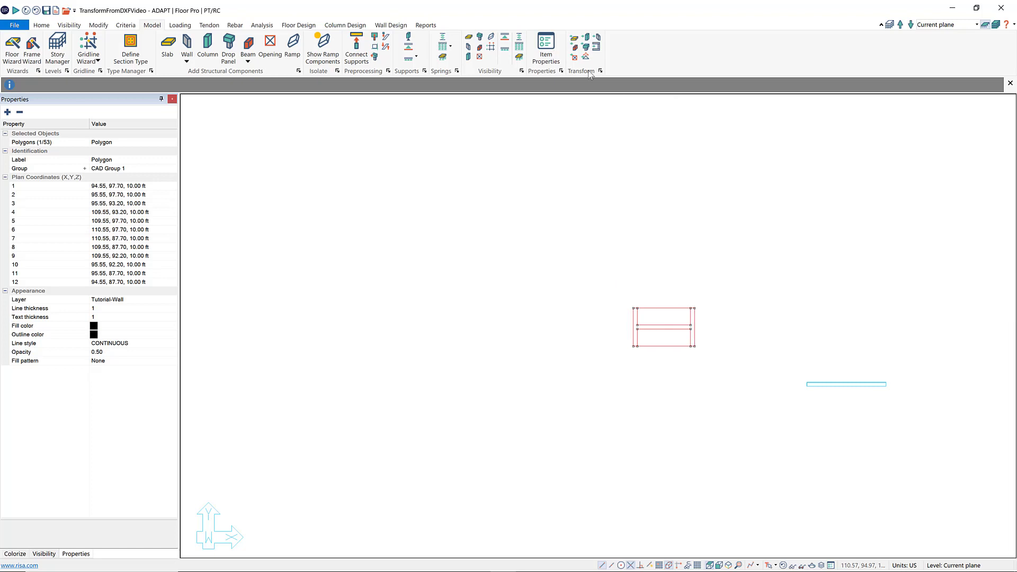
mouse_move(594, 47)
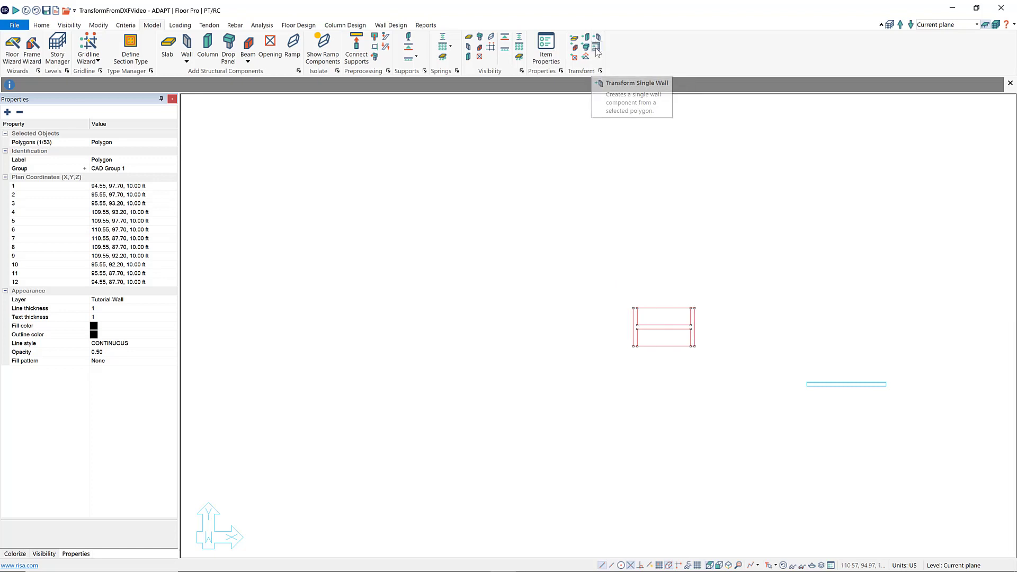
mouse_move(594, 50)
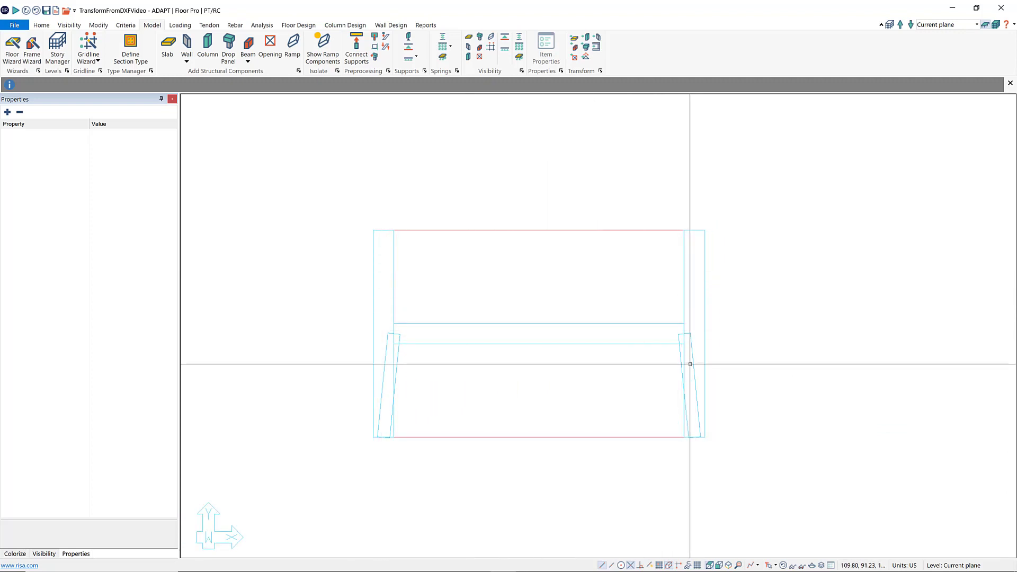
Delete the two stray slanted wall pieces on the right and left of the core
left_click(694, 389)
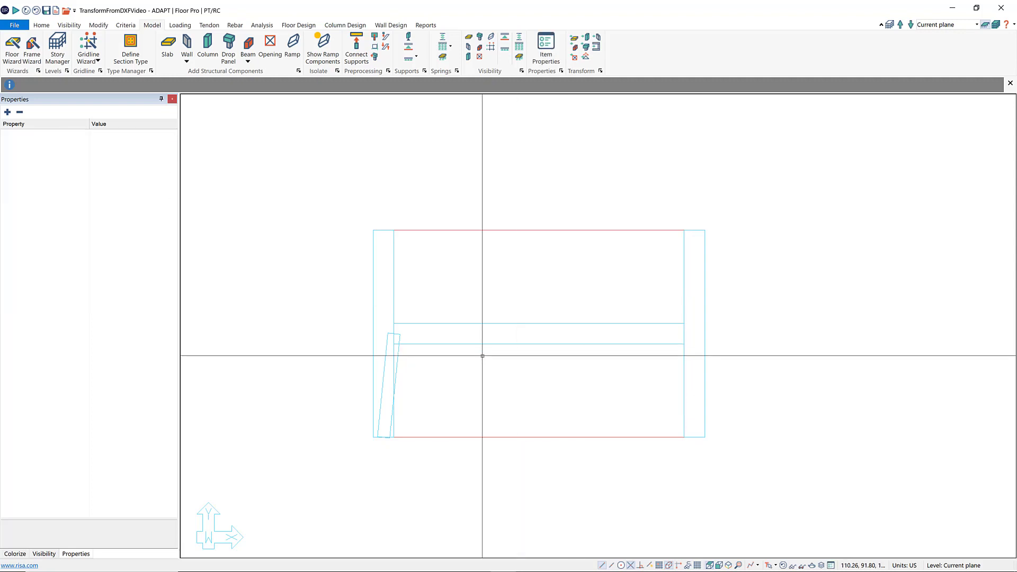
left_click(392, 382)
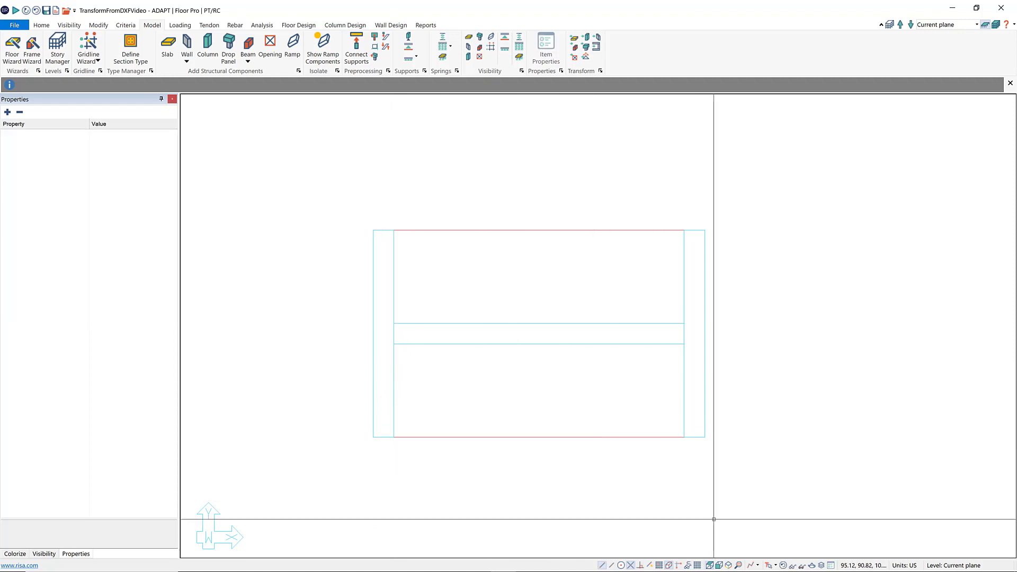
mouse_move(725, 566)
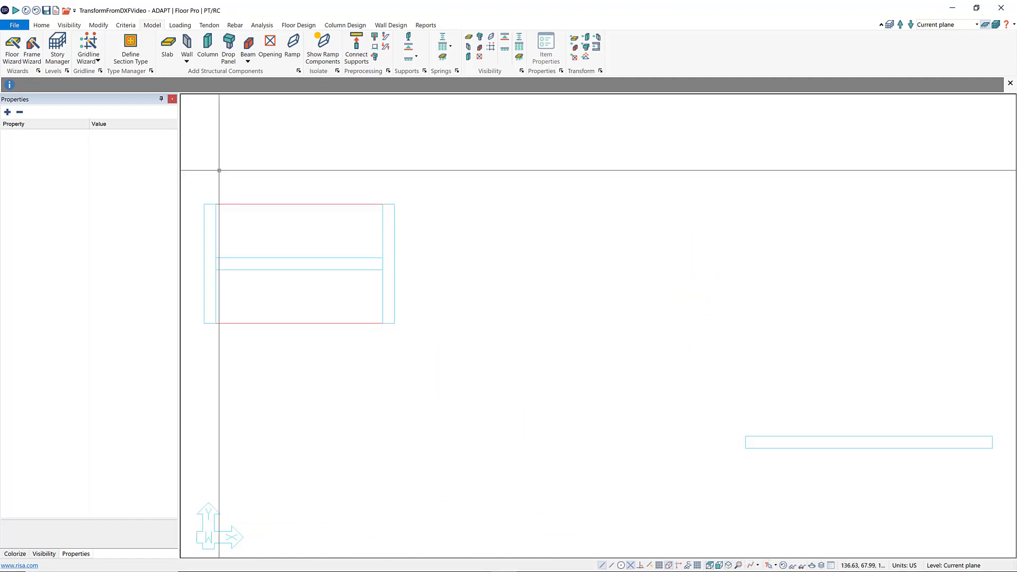
mouse_move(319, 331)
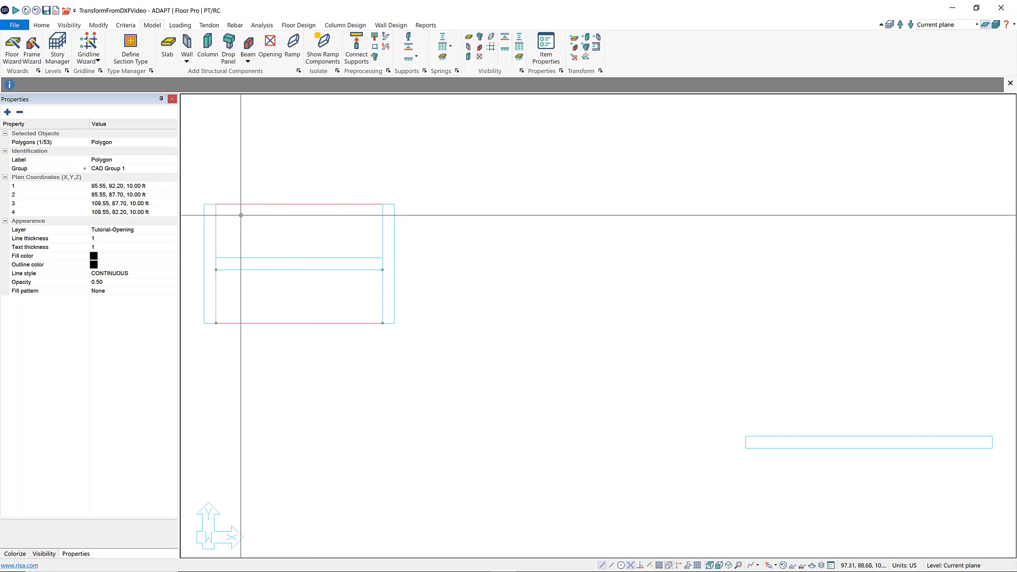
mouse_move(313, 307)
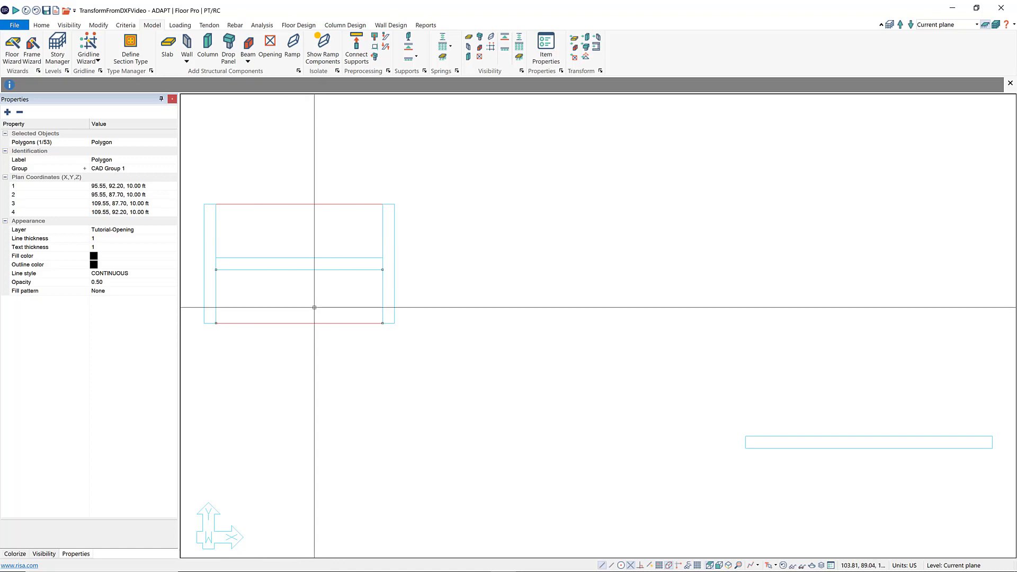
mouse_move(284, 283)
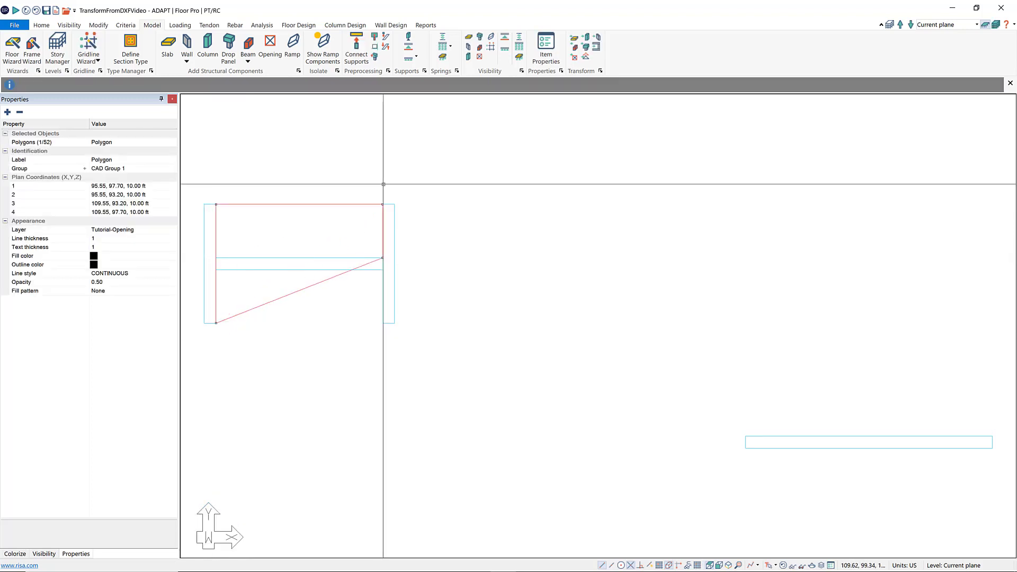
Select the upper Tutorial-Opening polygon inside the core for opening conversion
left_click(386, 322)
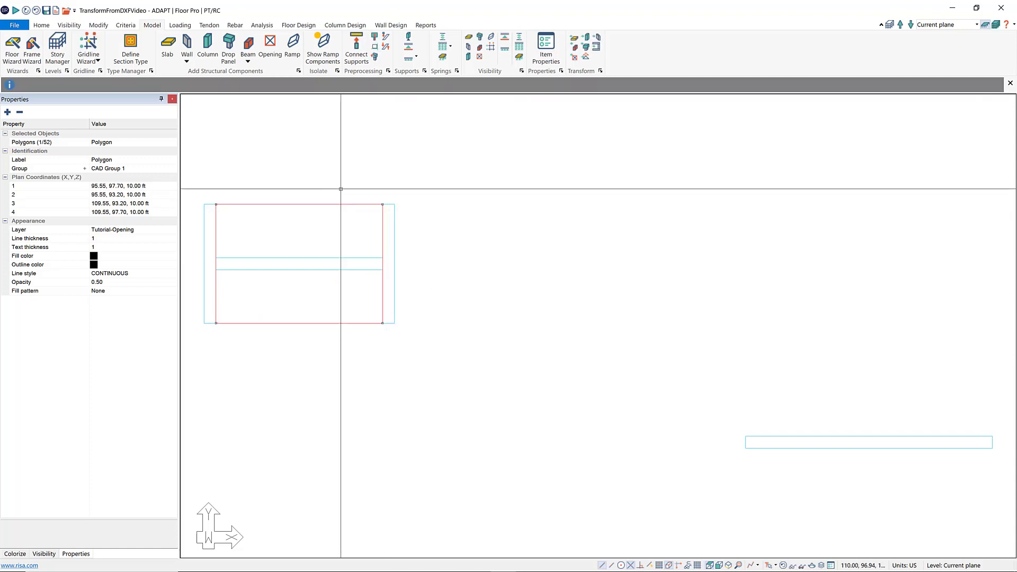
mouse_move(570, 62)
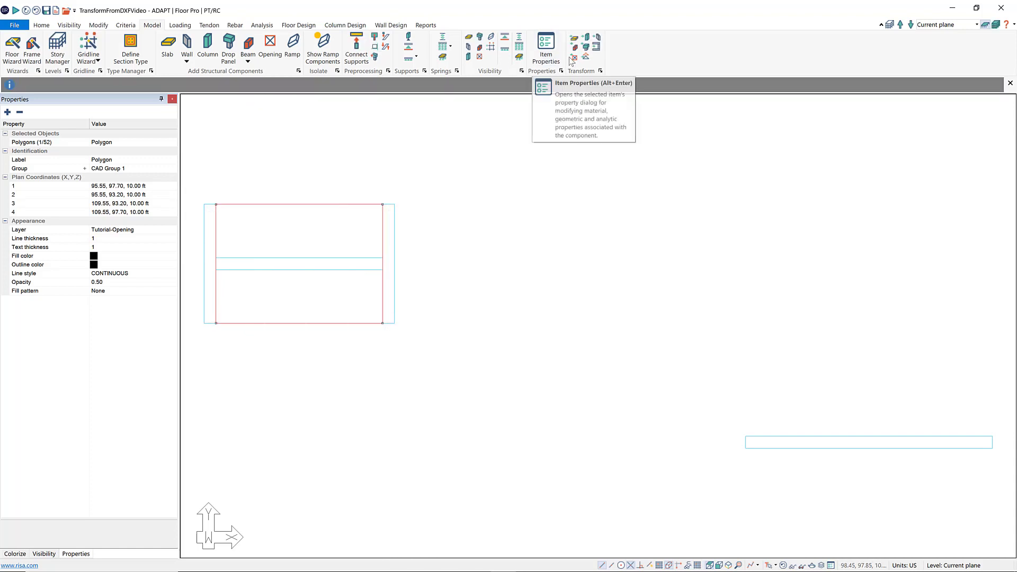
mouse_move(573, 59)
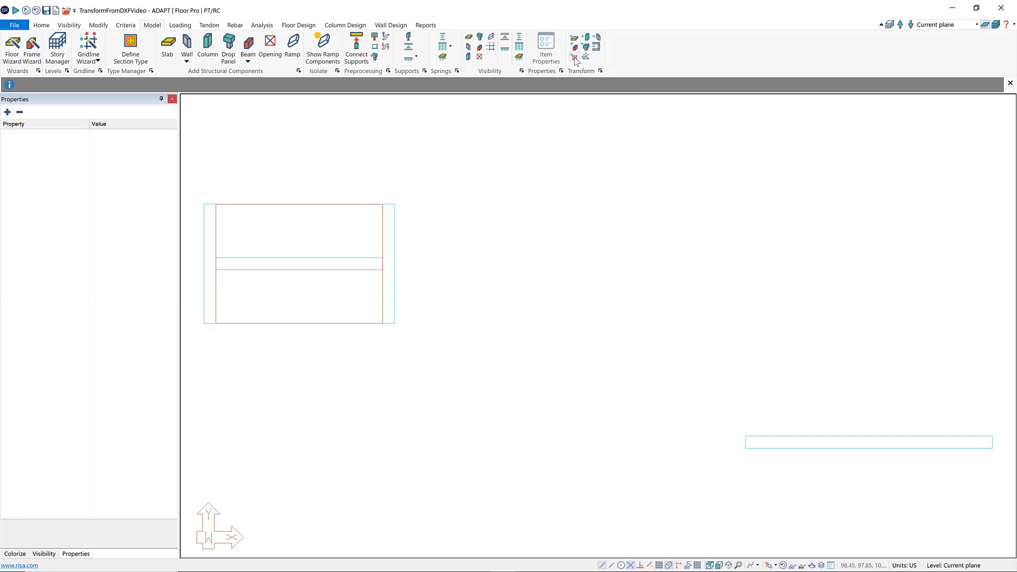
mouse_move(241, 217)
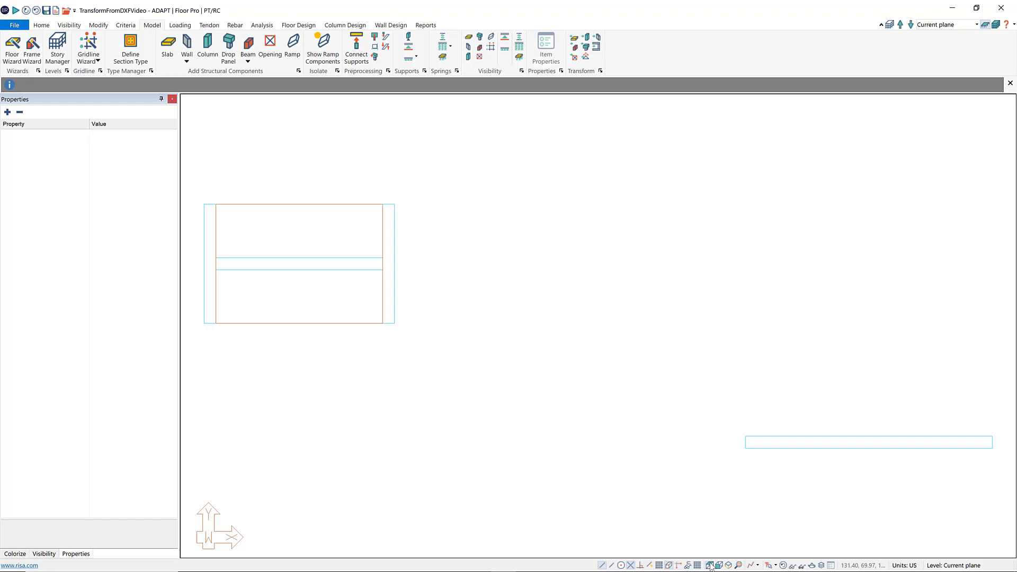
mouse_move(822, 565)
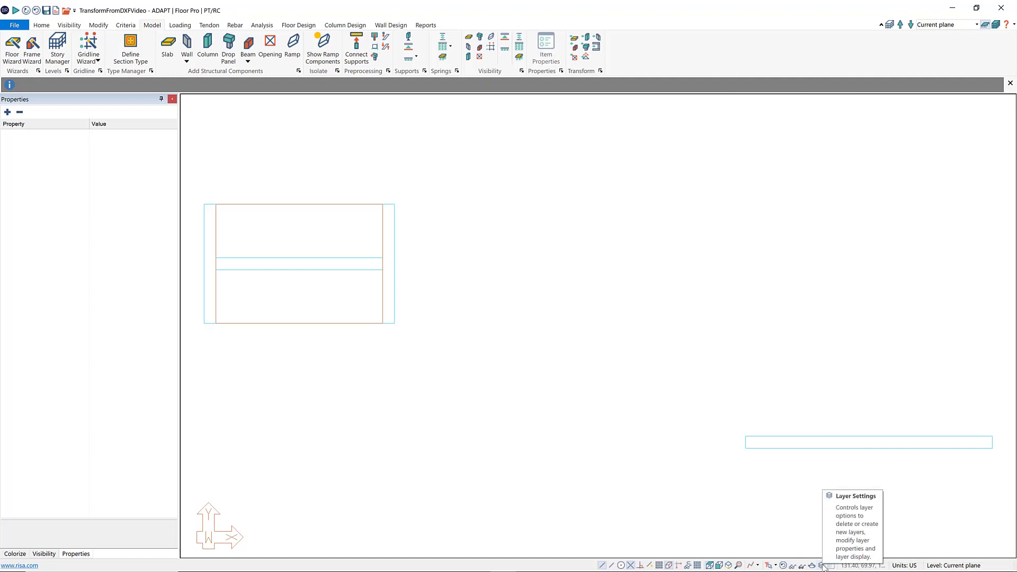
Turn every layer on from Layer Settings so the full floor plan reappears
left_click(826, 565)
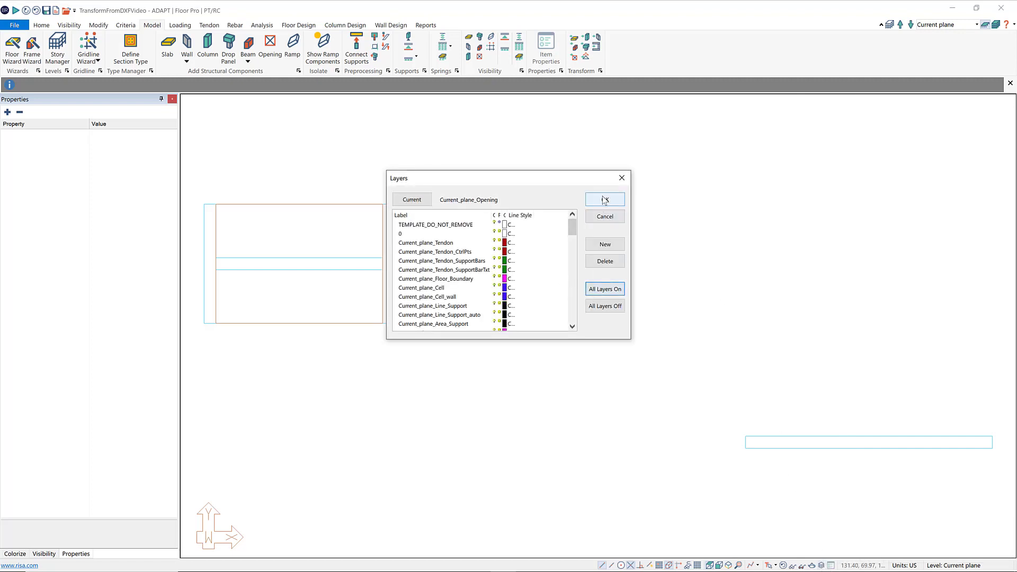
left_click(604, 199)
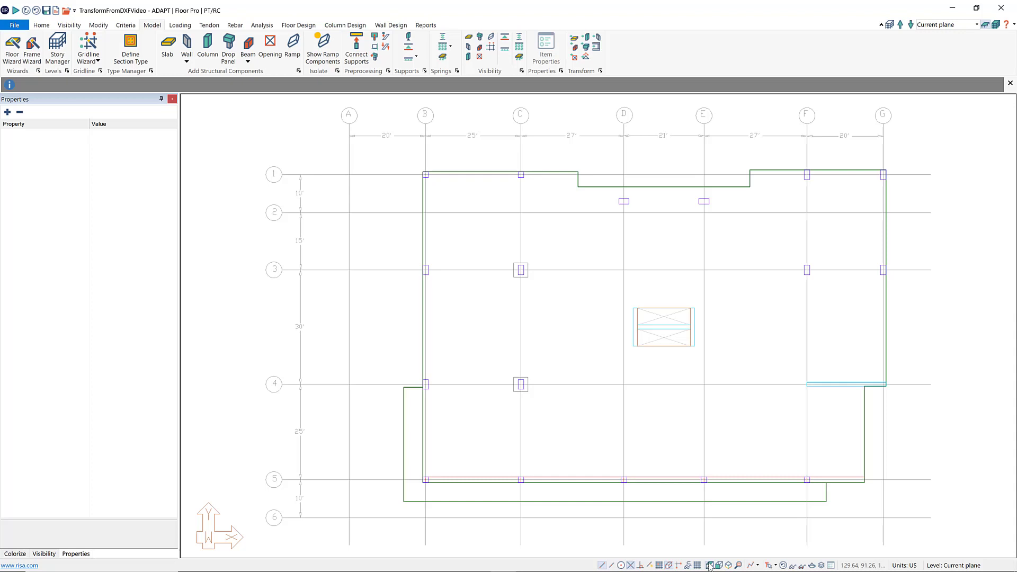
mouse_move(499, 485)
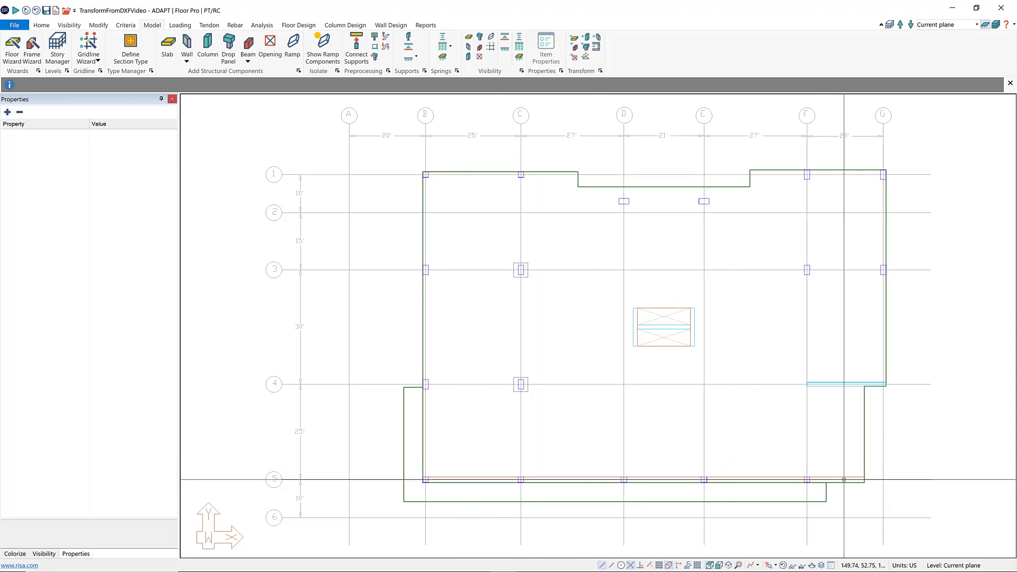
mouse_move(473, 477)
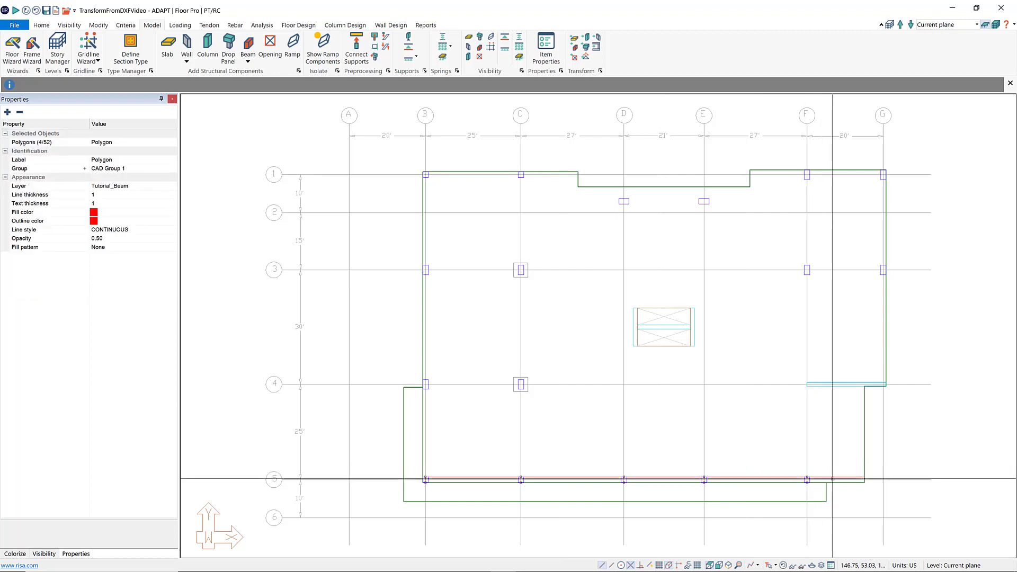
Select the Tutorial_Beam polygons along gridline 5 for conversion into beams
left_click(385, 478)
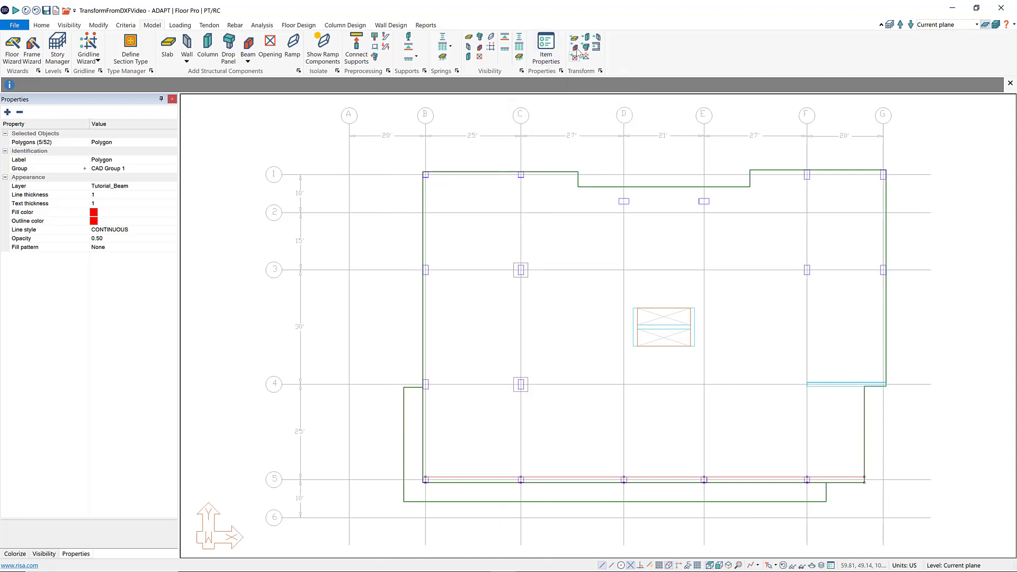
mouse_move(575, 51)
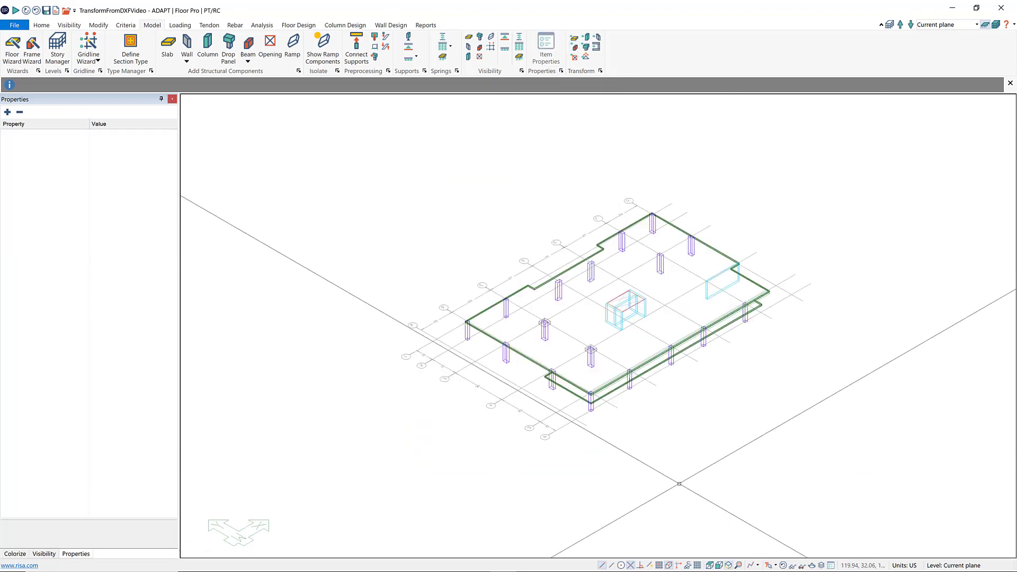
Zoom into the 3D floor and launch it in ADAPT Solid Modeling via View Model
scroll("up", 3)
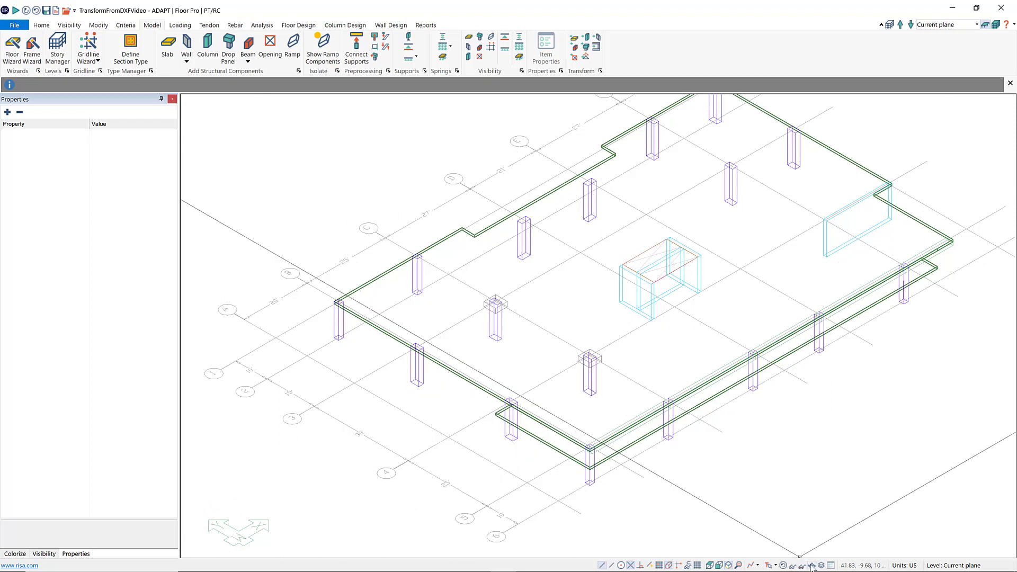
mouse_move(812, 566)
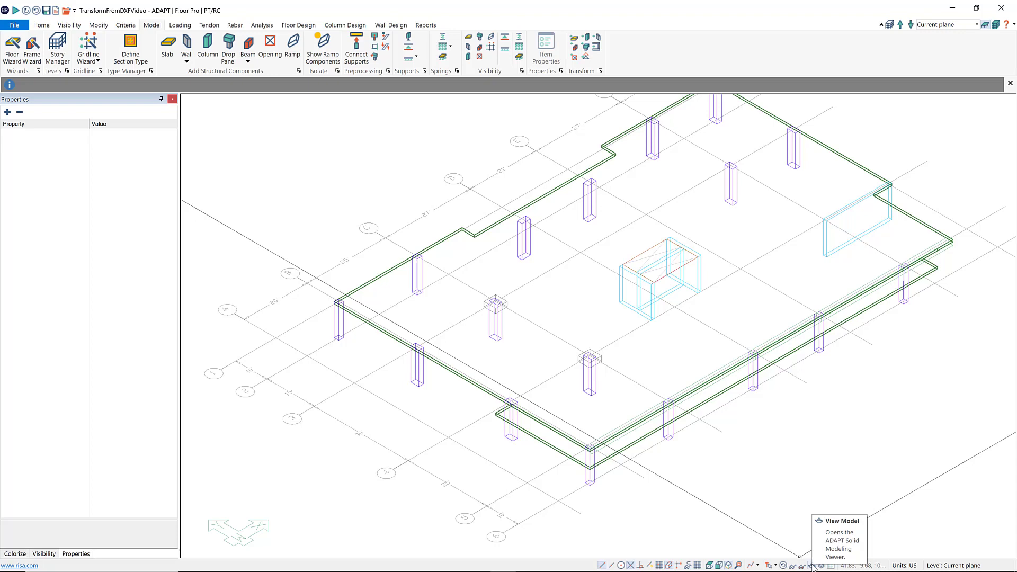
left_click(812, 564)
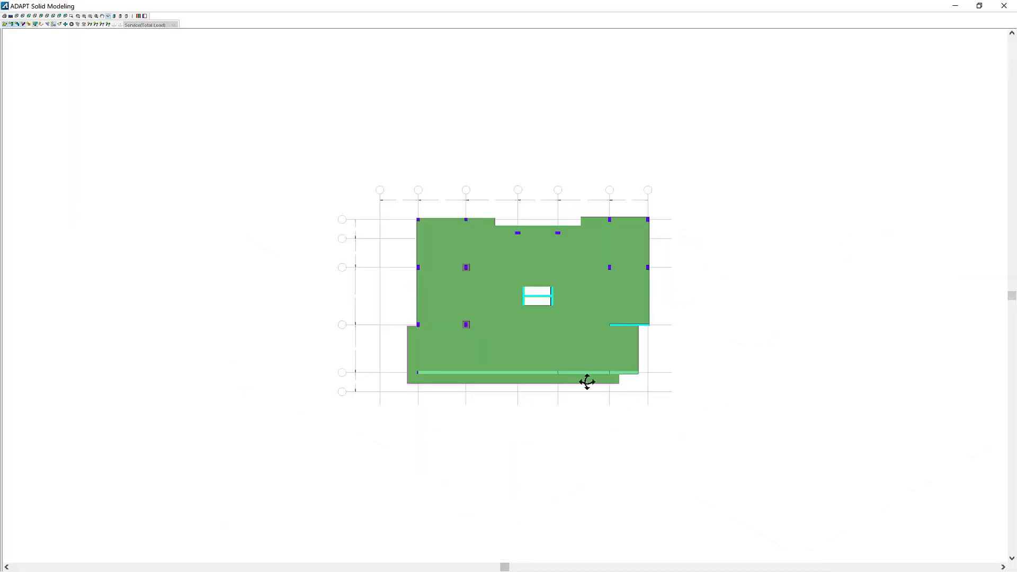